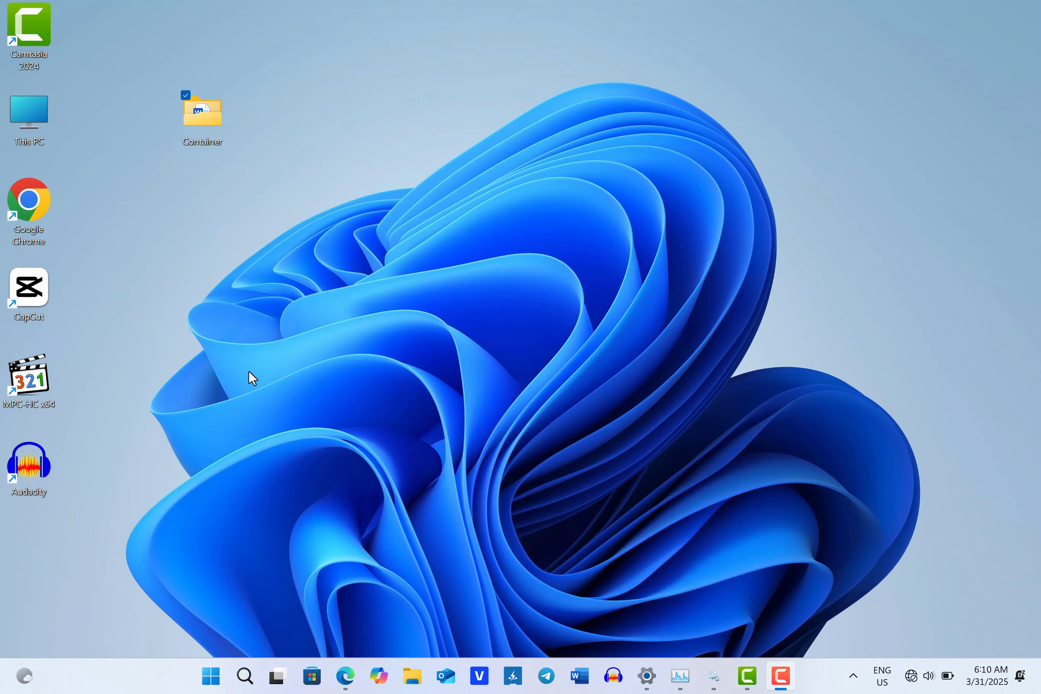
mouse_move(240, 314)
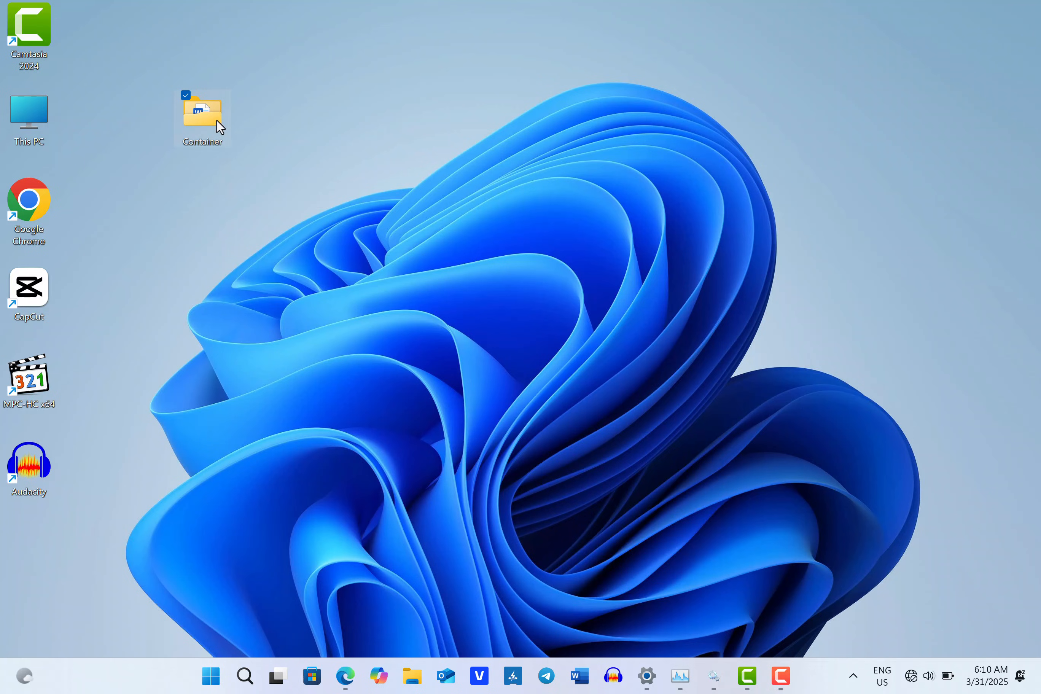
- Show the Container folder's full context menu through 'Show more options'
right_click(203, 113)
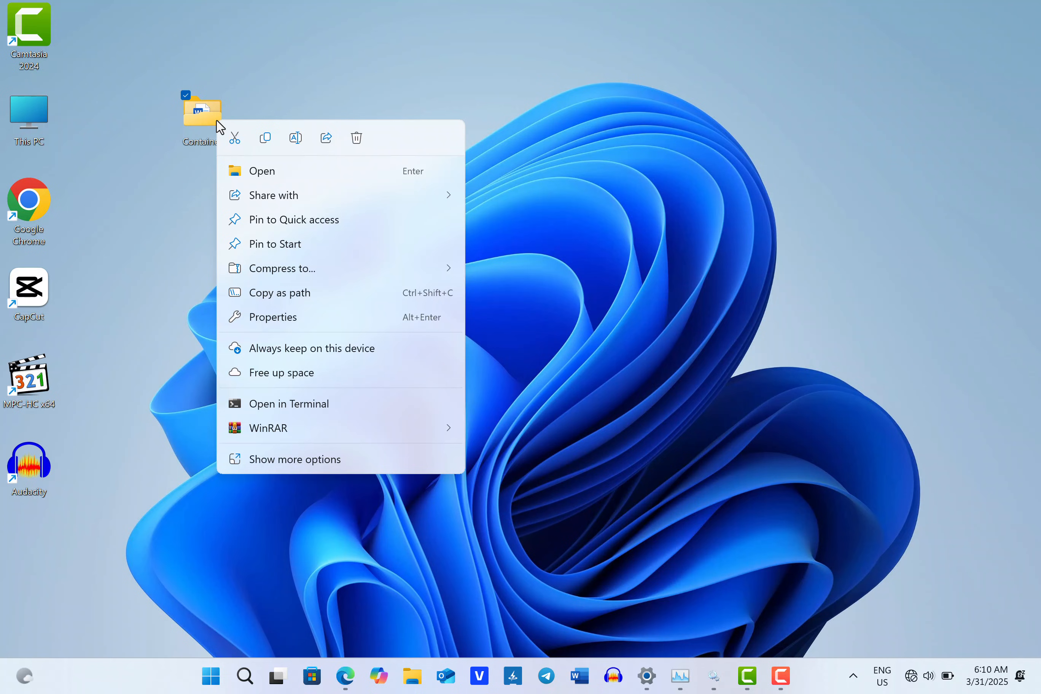
mouse_move(293, 459)
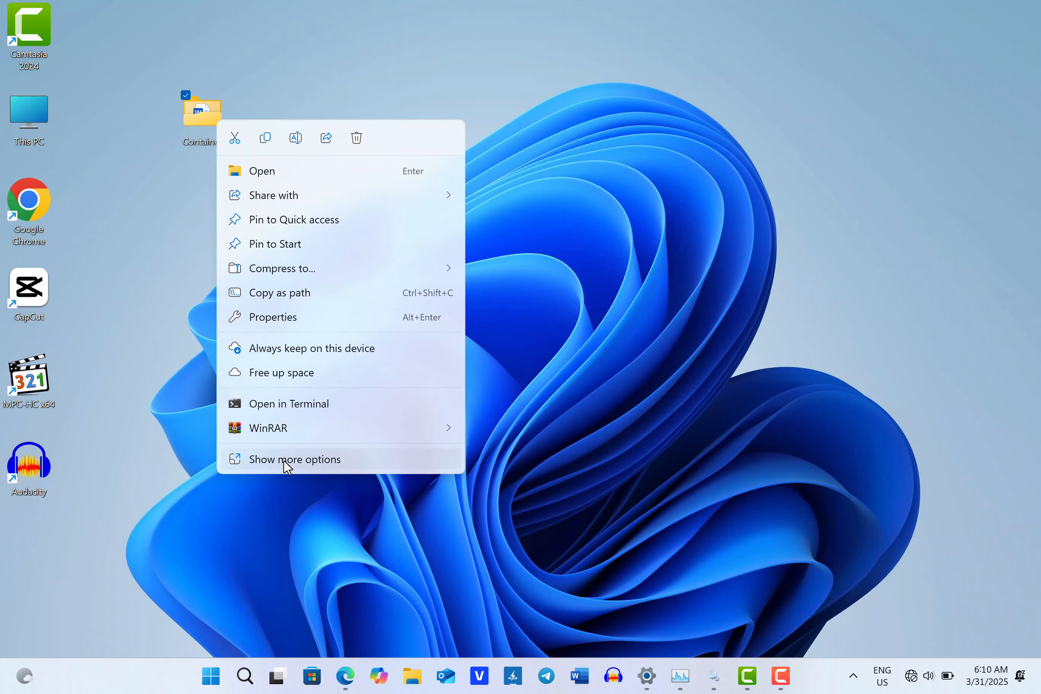
left_click(294, 459)
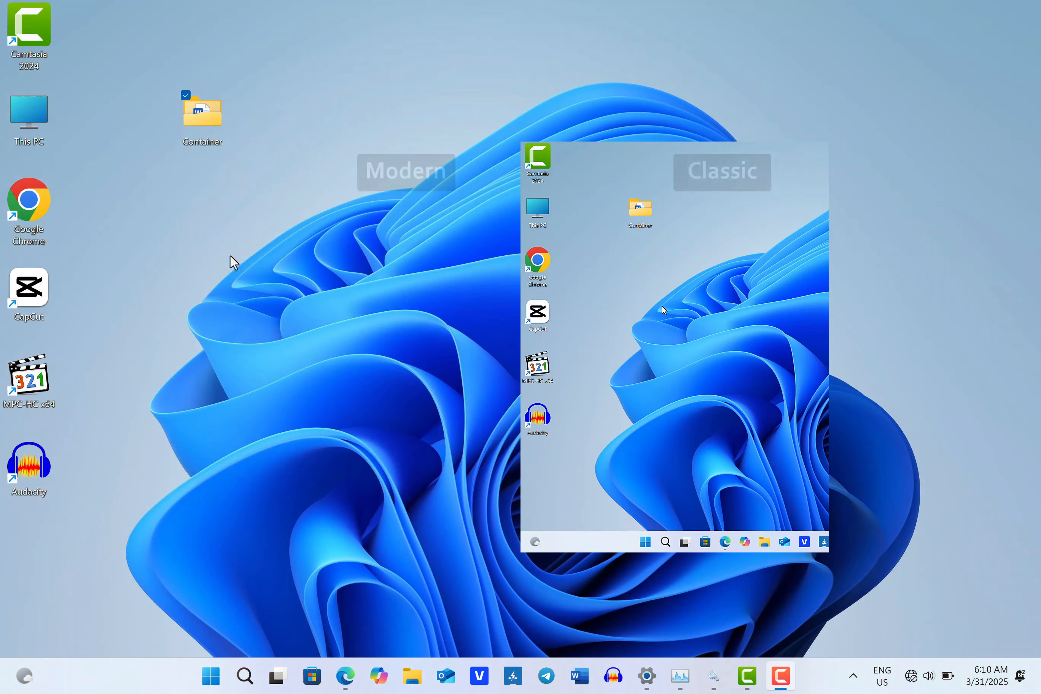
right_click(202, 115)
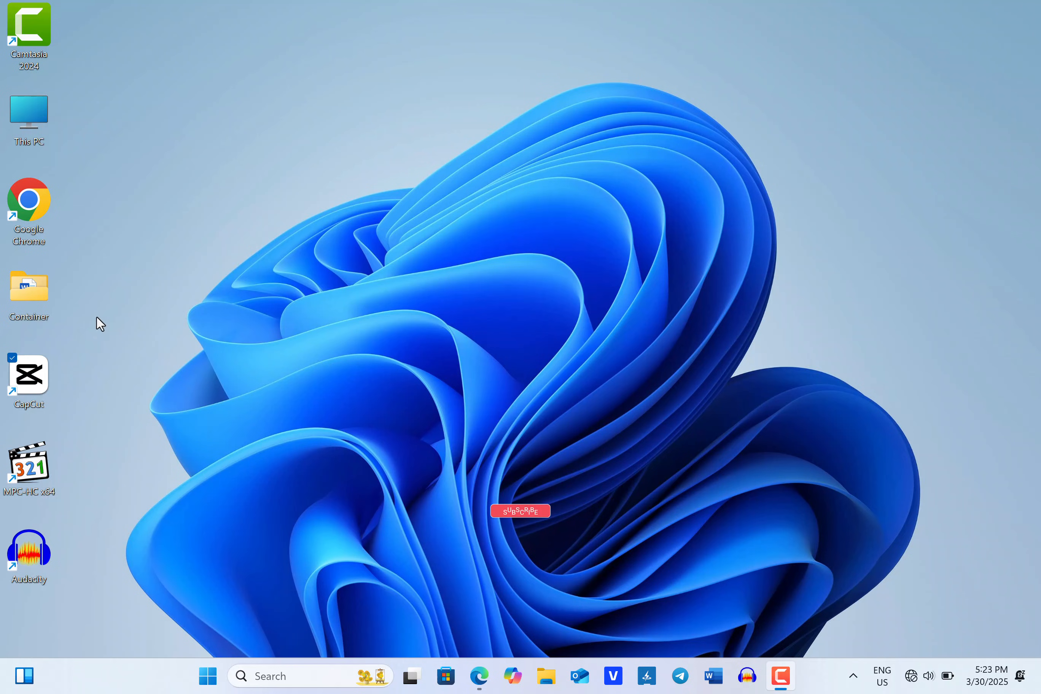
- Bring up and dismiss the Container folder's default Windows 11 context menu
right_click(29, 289)
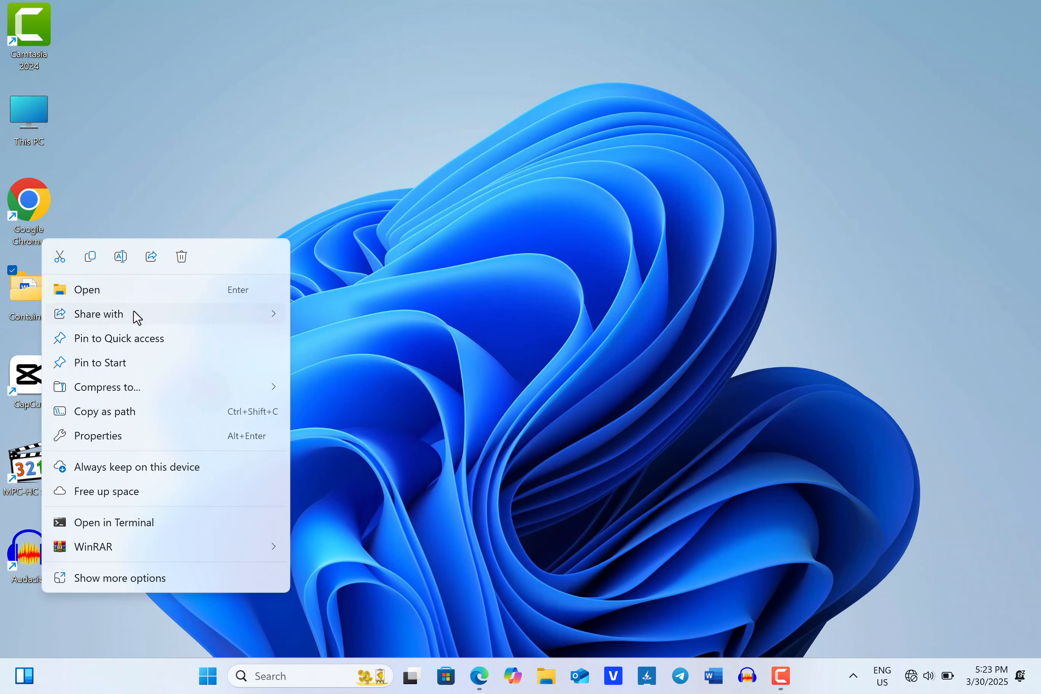
left_click(117, 591)
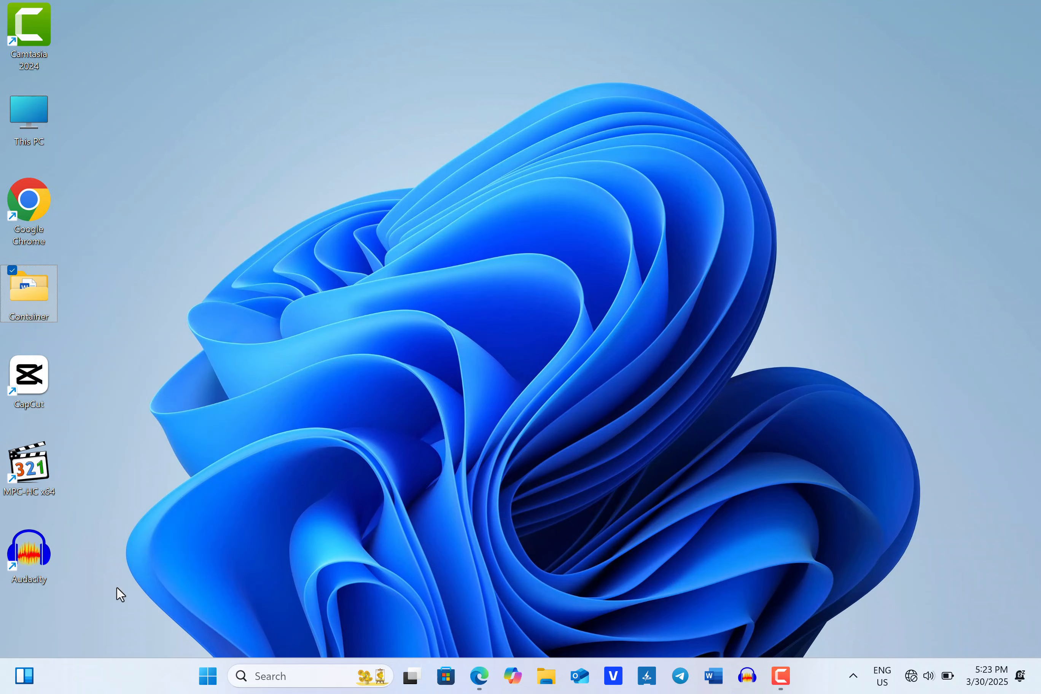
right_click(29, 290)
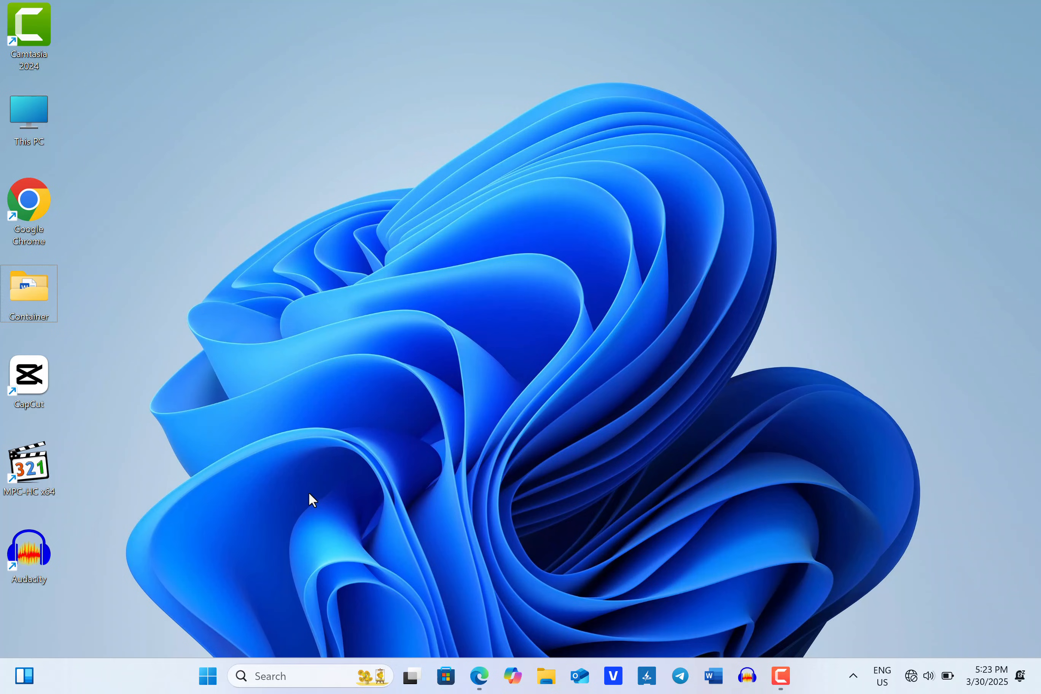
- Shift-right-click the Container folder to get the classic menu directly and dismiss it
key("shift")
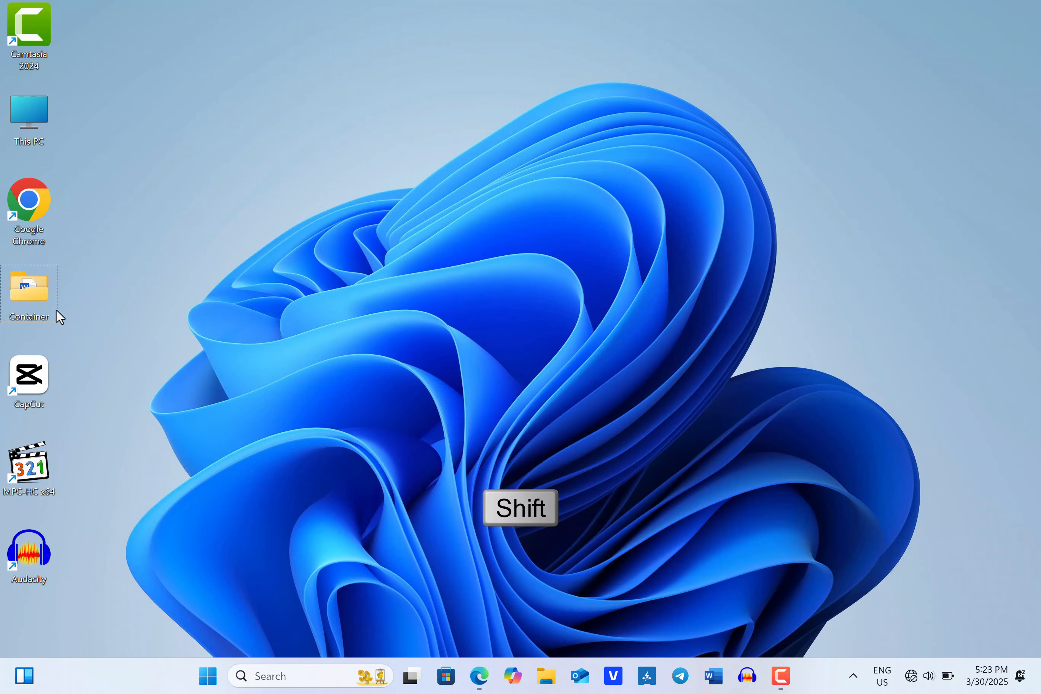
left_click(29, 285)
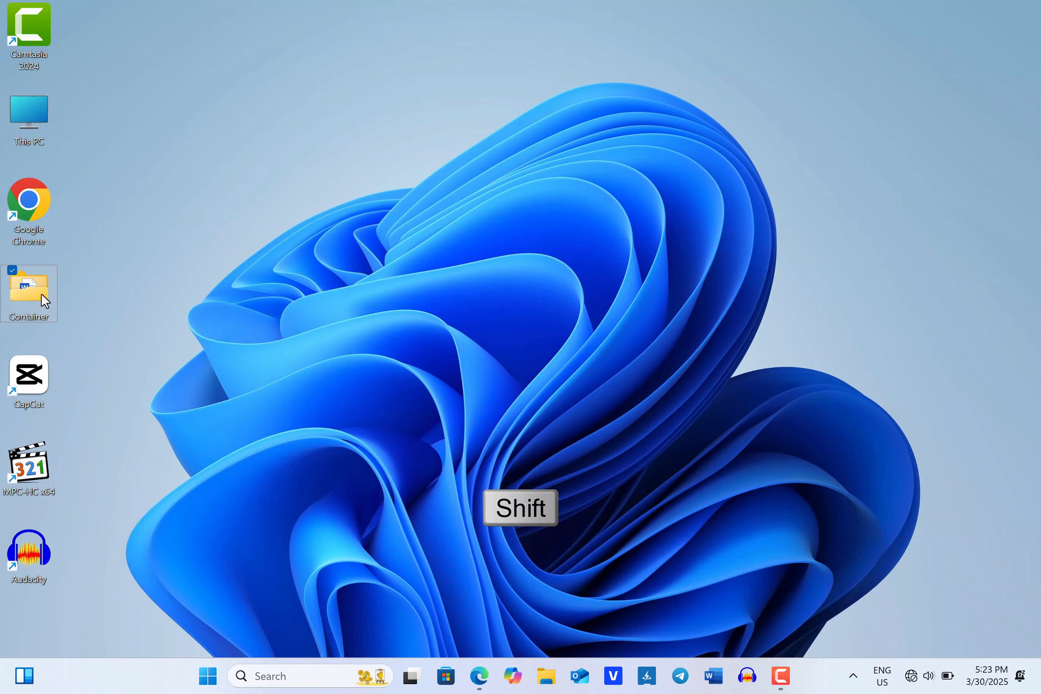
right_click(29, 293)
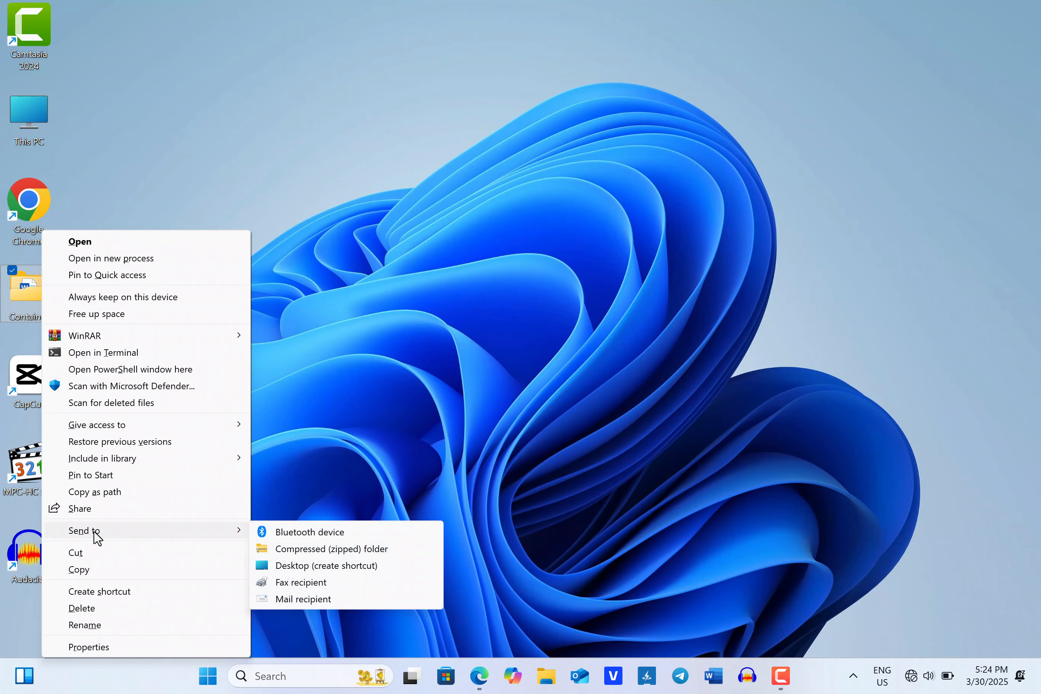
mouse_move(132, 527)
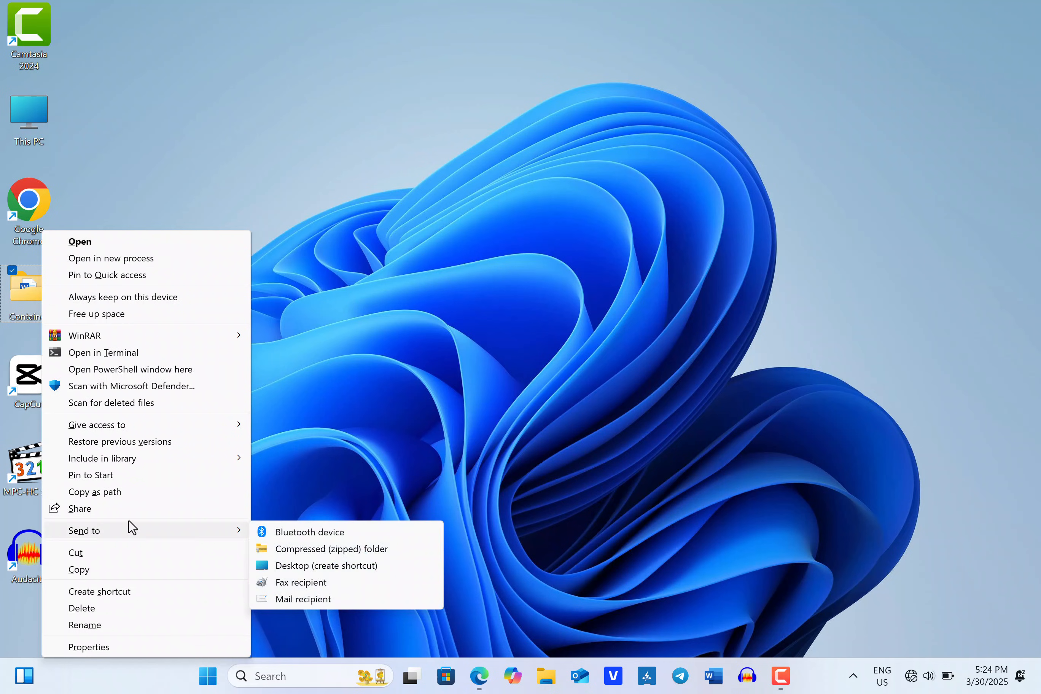
left_click(335, 481)
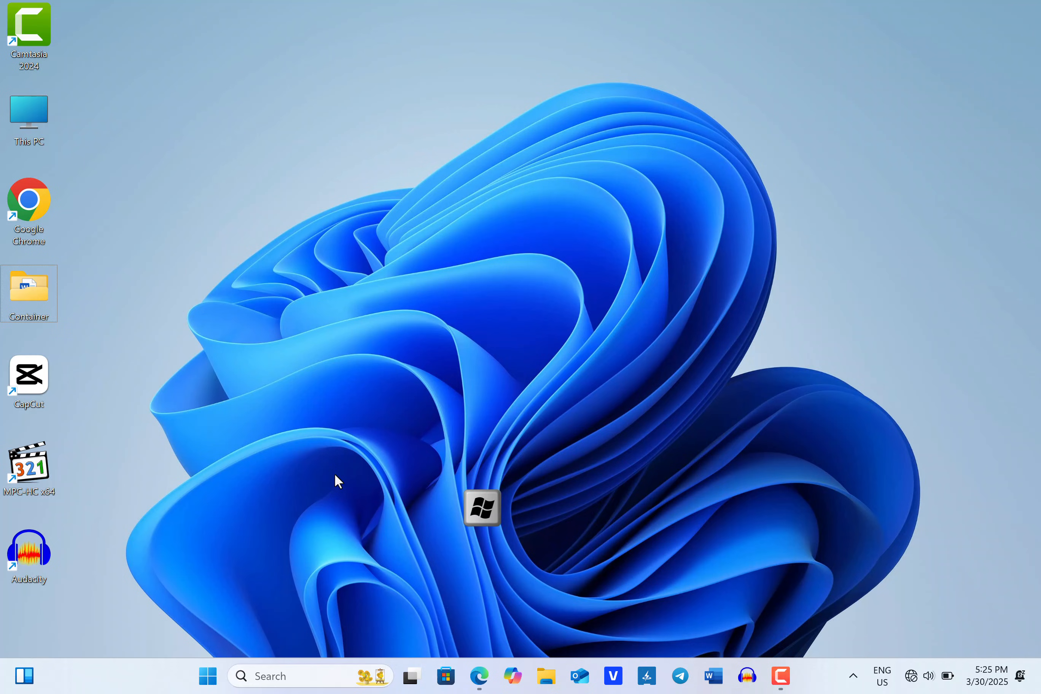
- Launch Registry Editor by running regedit from the Run dialog
key("win+r")
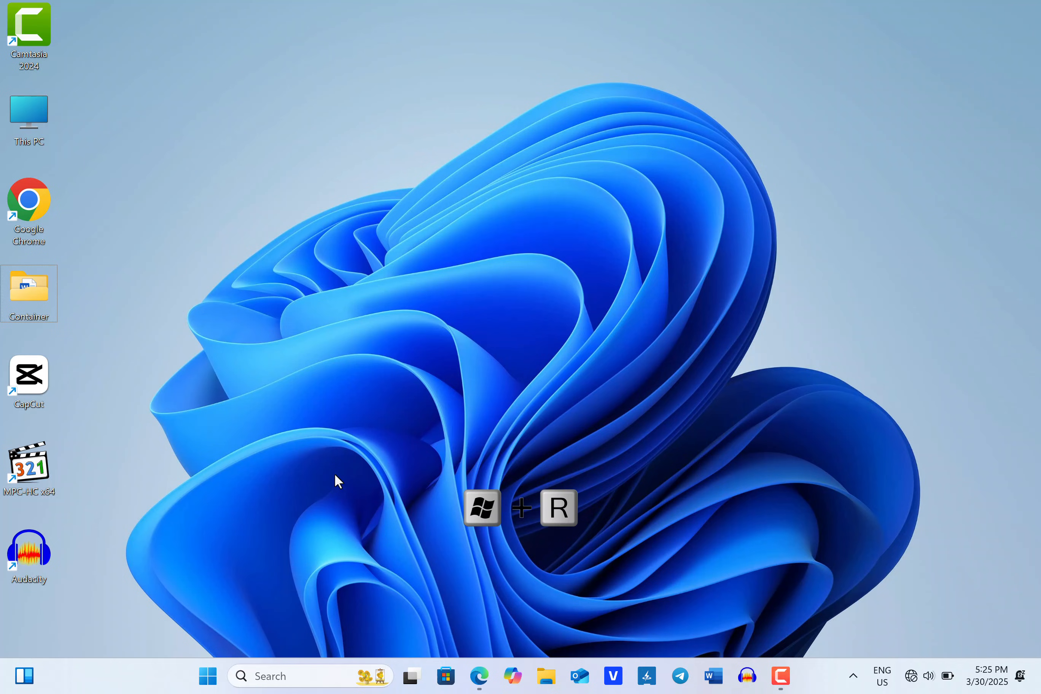
key("win+r")
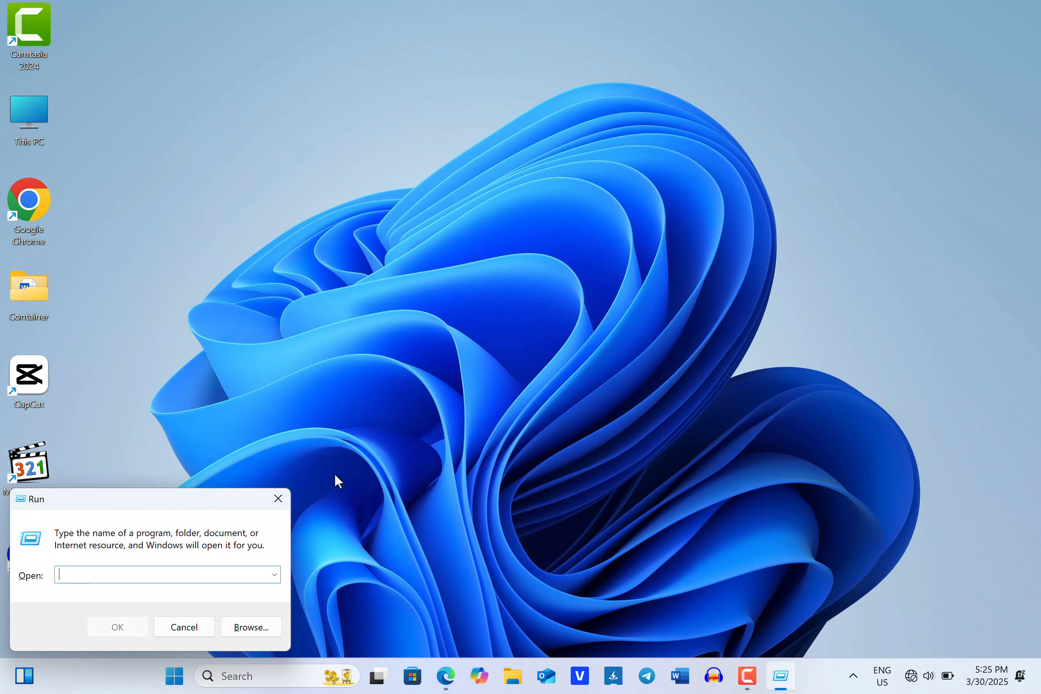
type("regedit")
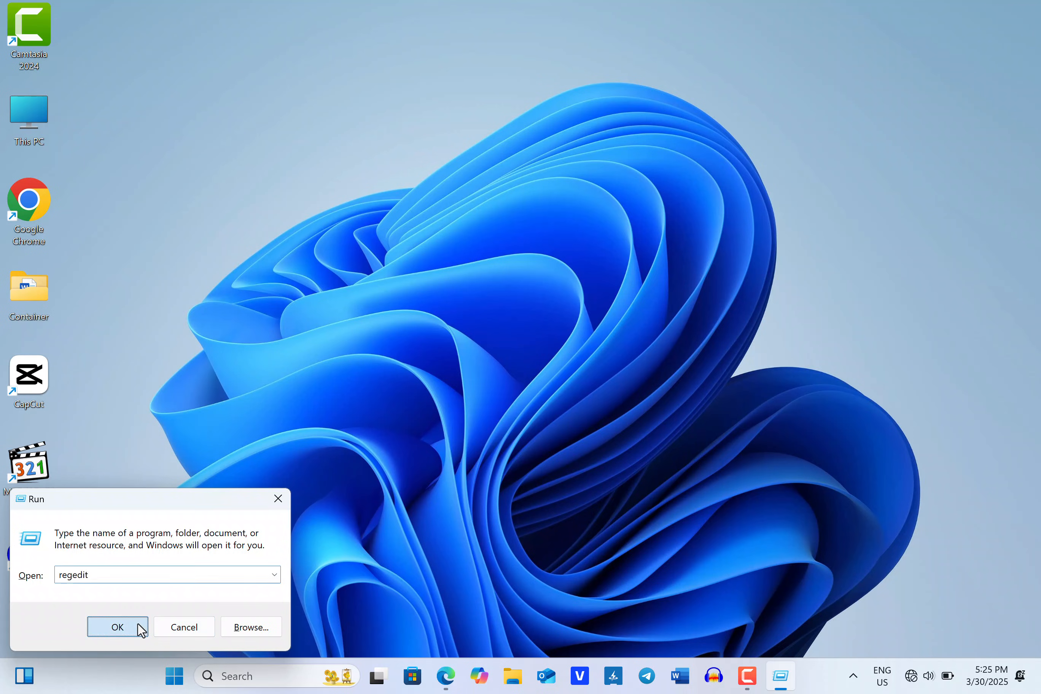
left_click(117, 626)
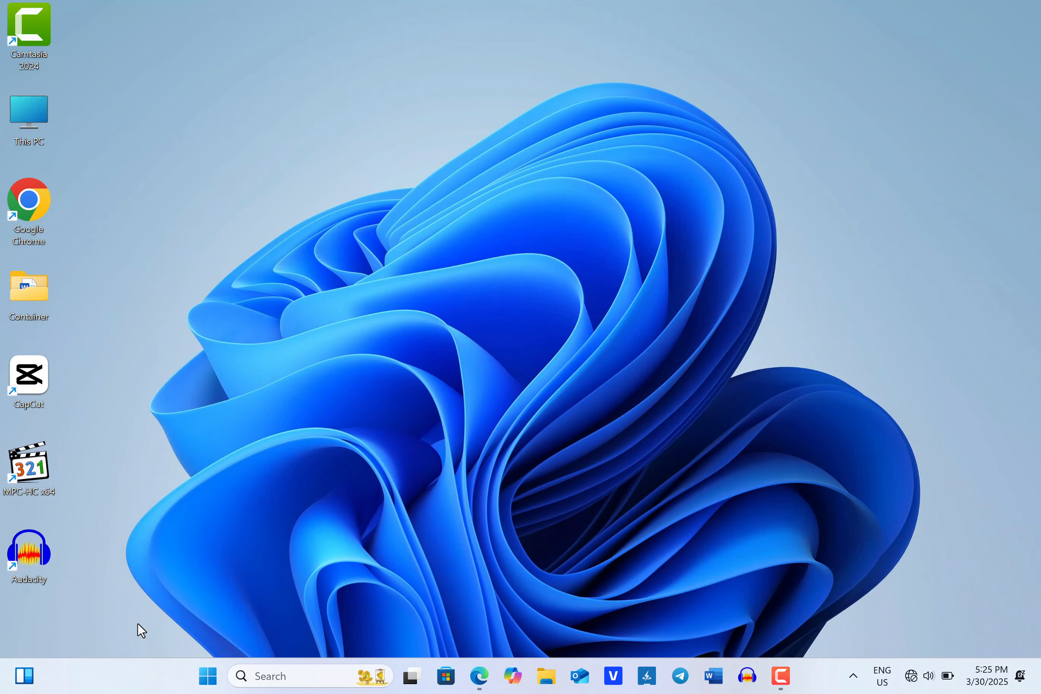
left_click(779, 676)
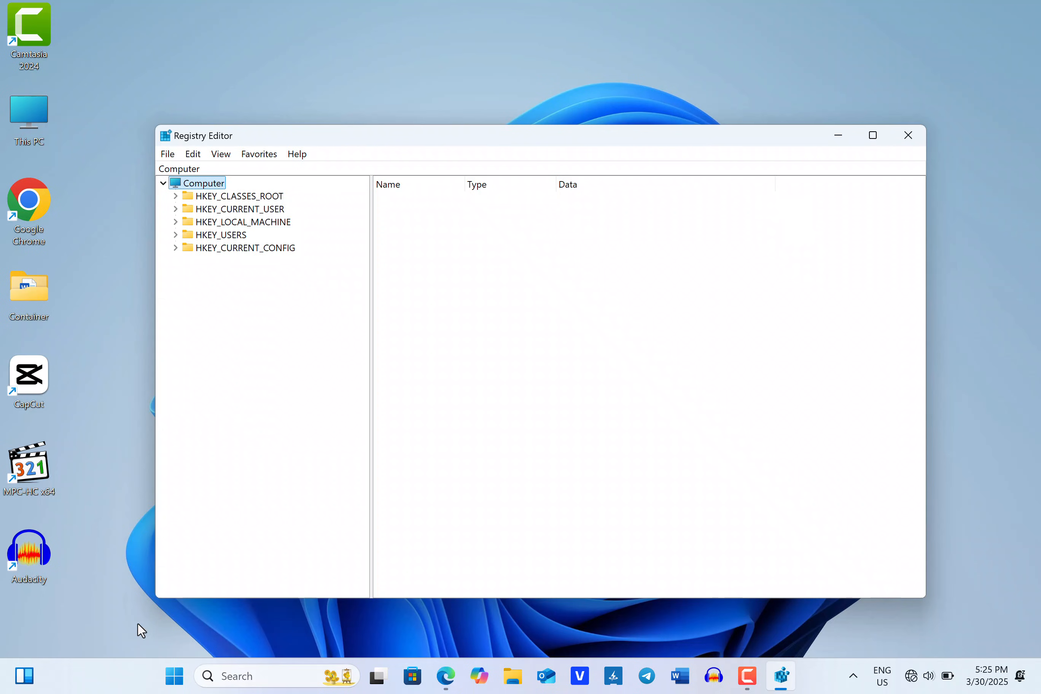
mouse_move(782, 577)
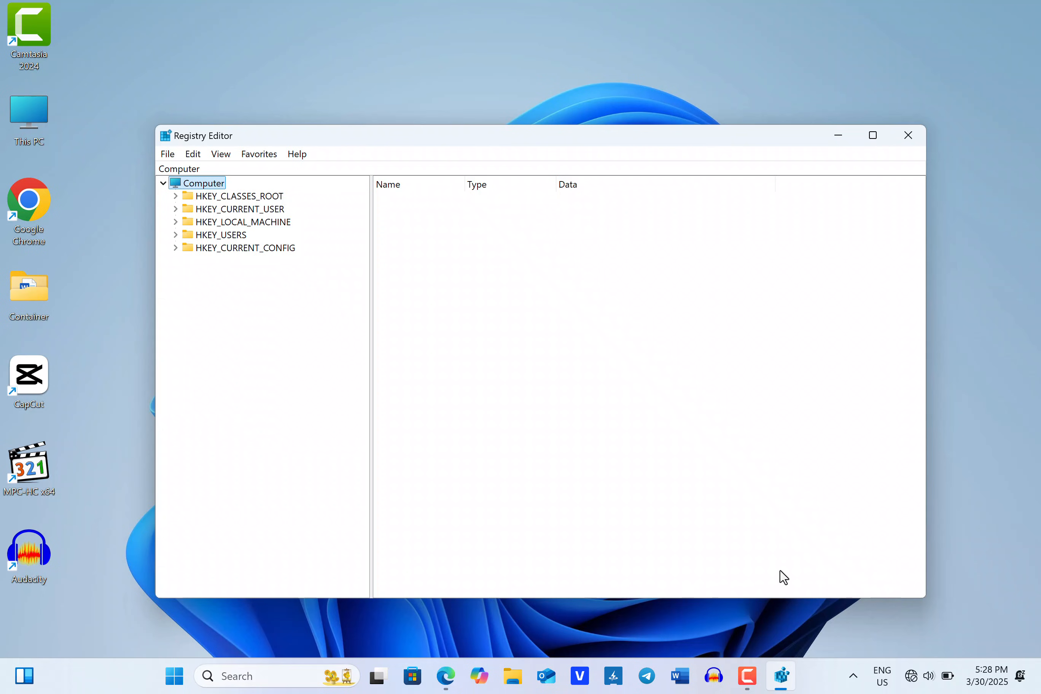
mouse_move(214, 214)
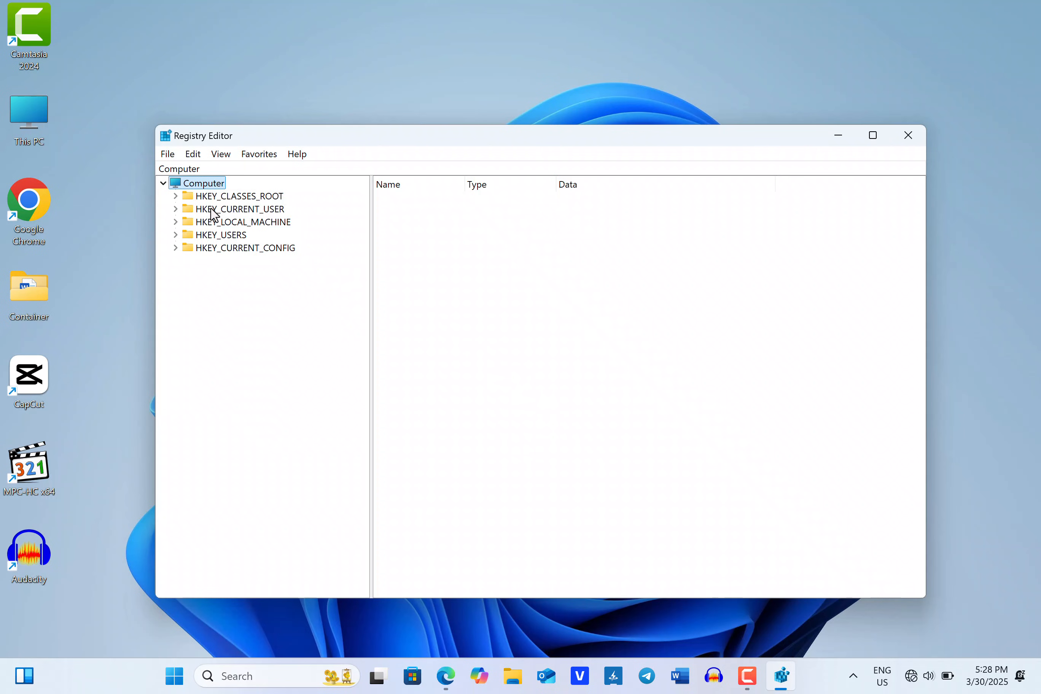
- Navigate the key tree into HKEY_CURRENT_USER\Software\Classes
left_click(242, 208)
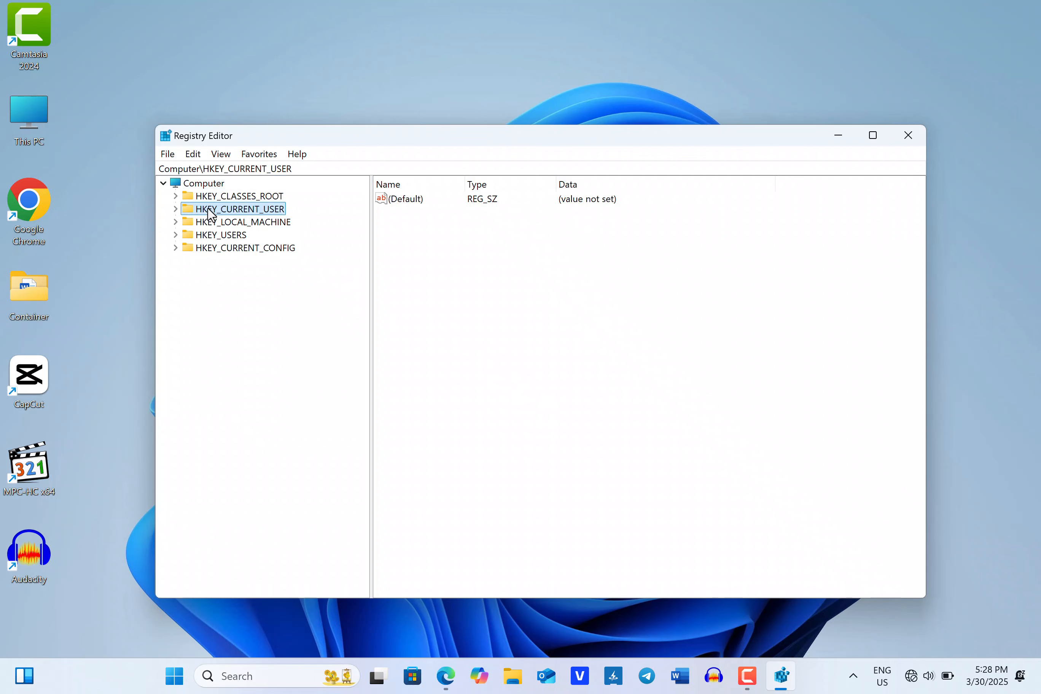
left_click(176, 209)
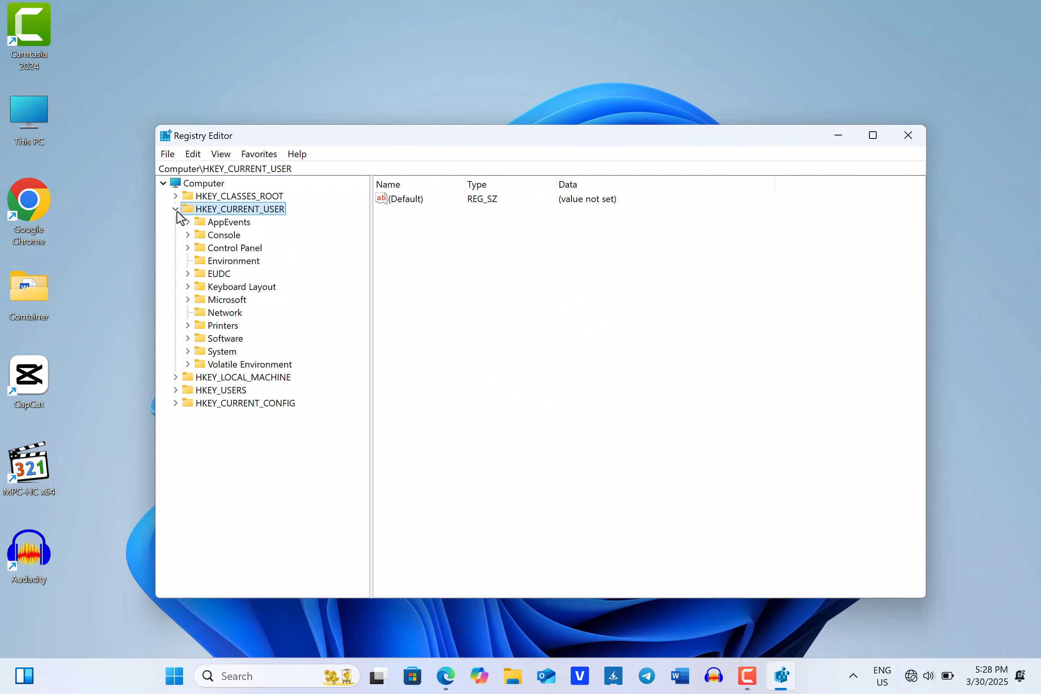
left_click(226, 338)
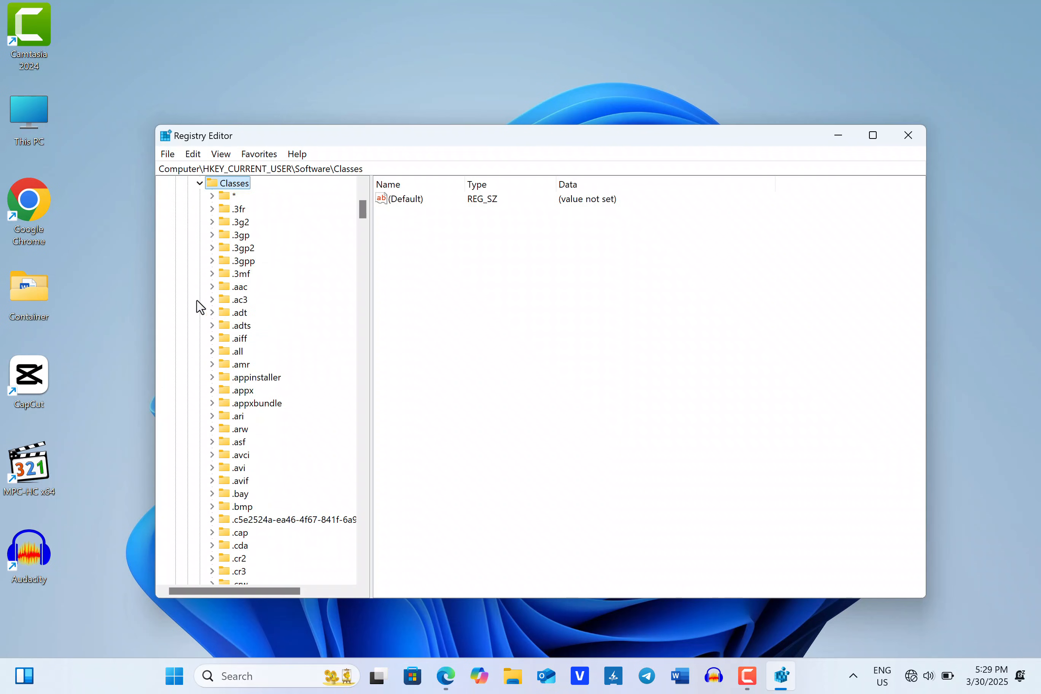
- Create a new subkey named InprocServer32 under the {86ca1aa0-34aa-4e8b-a509-50c905bae2a2} CLSID key
scroll("down", 3)
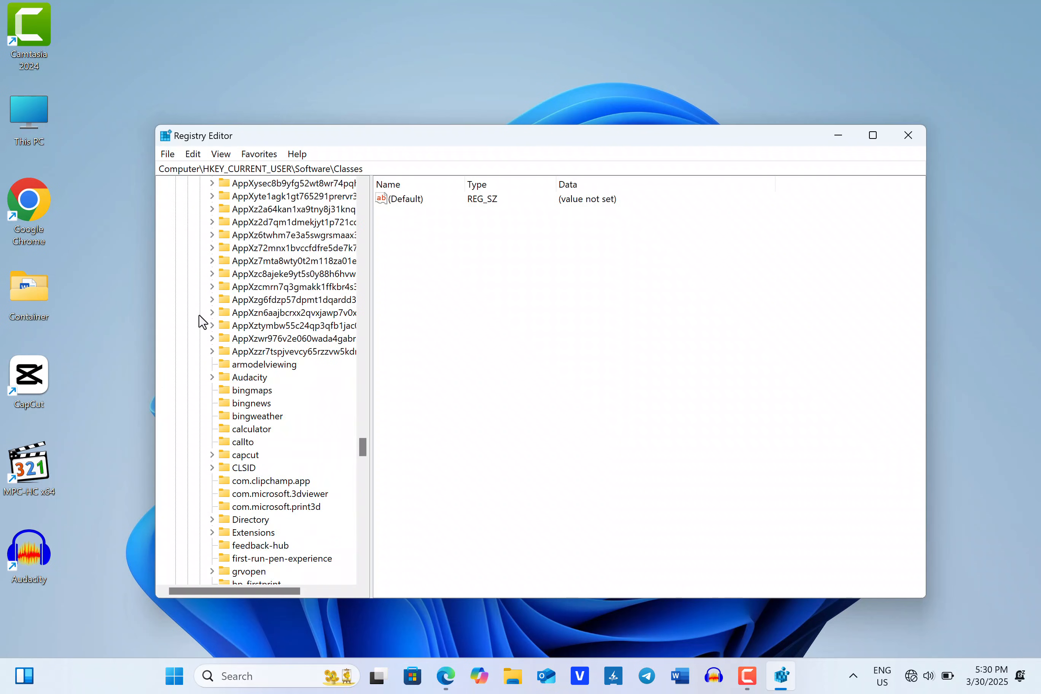
right_click(243, 467)
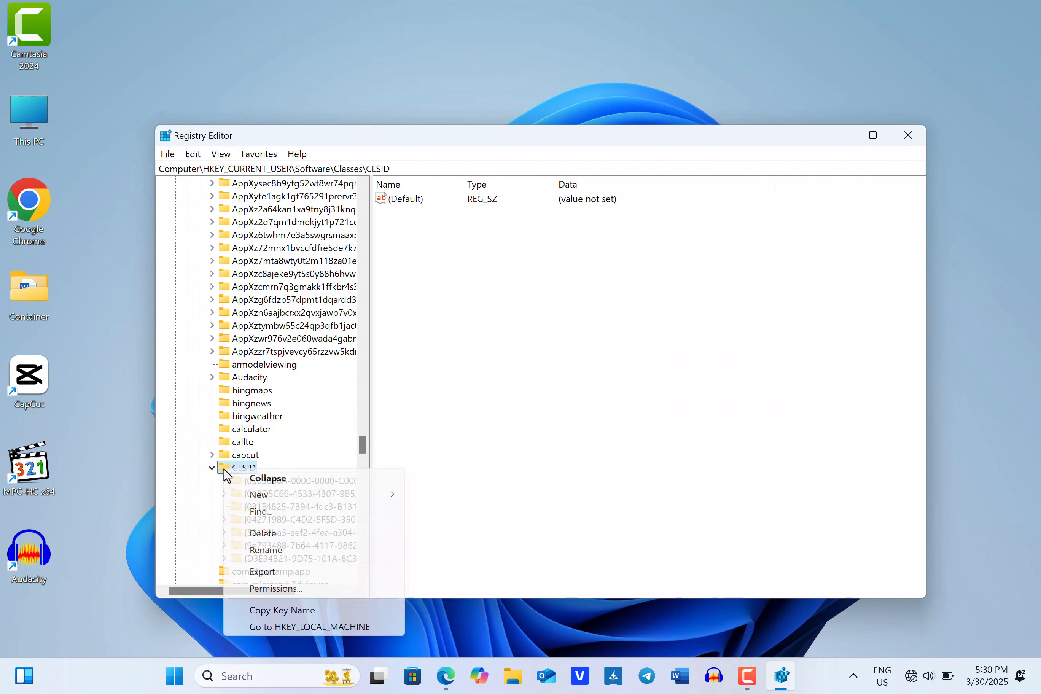
mouse_move(258, 494)
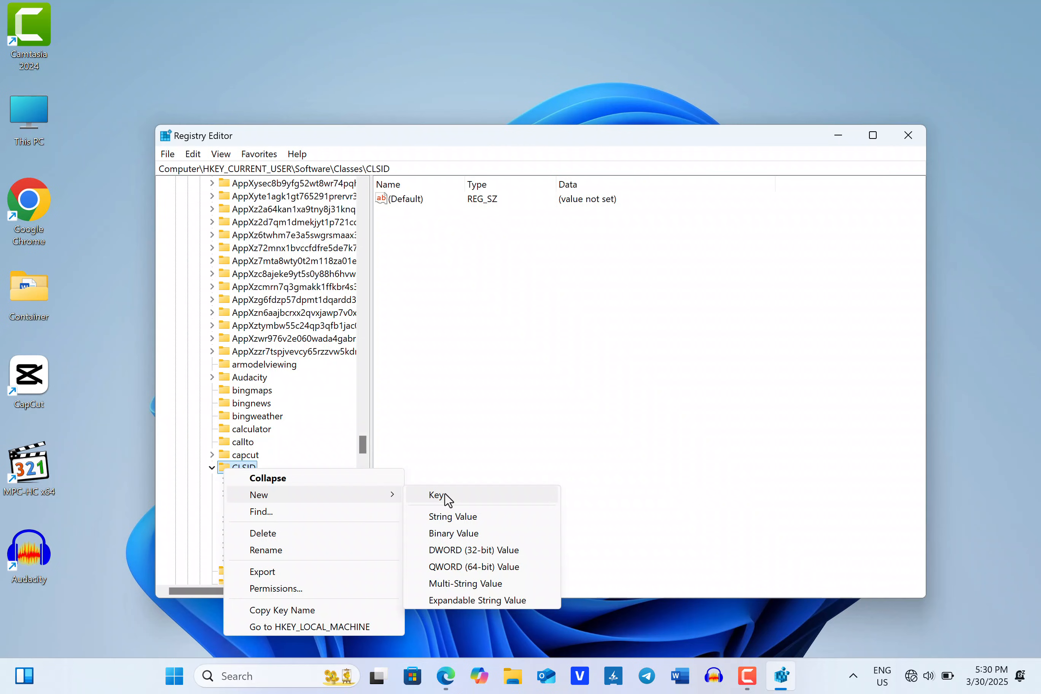
left_click(436, 495)
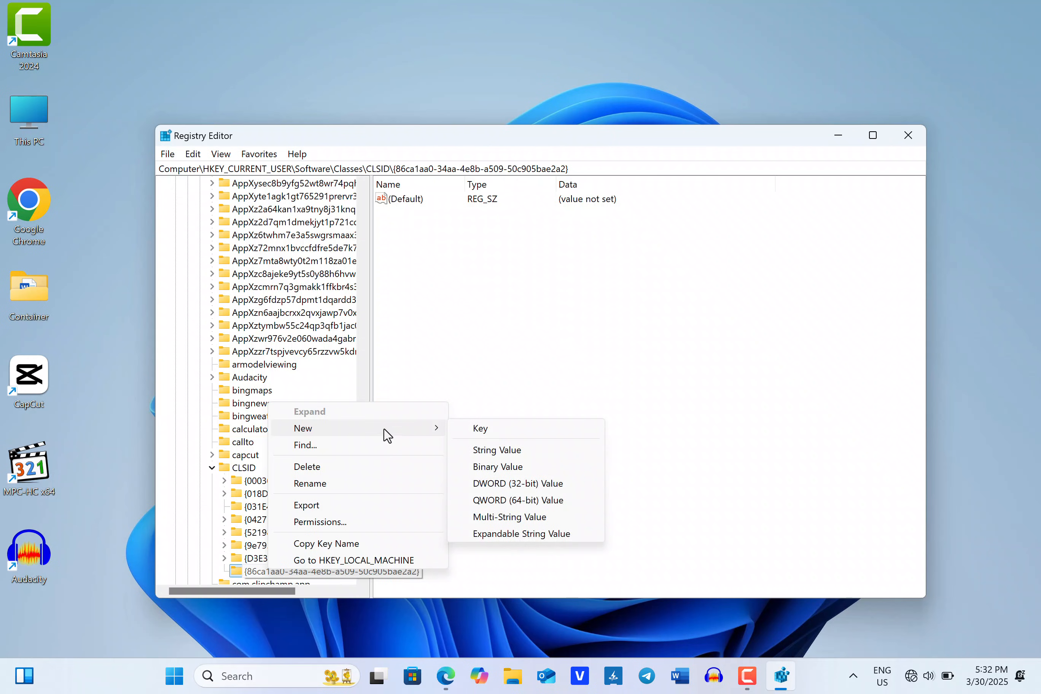
left_click(480, 427)
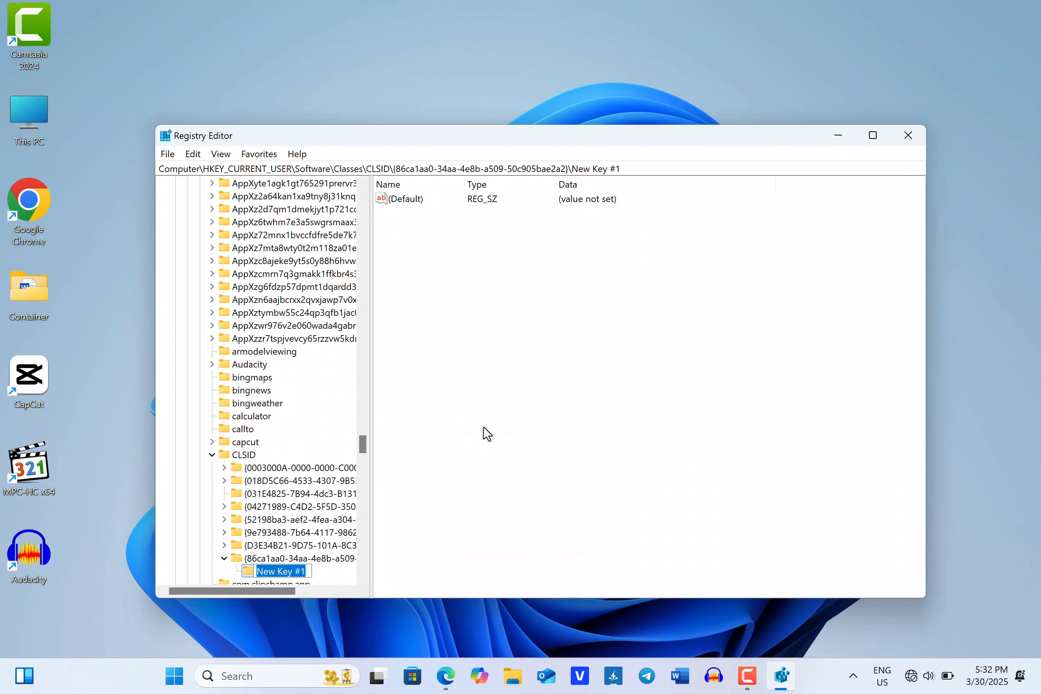
type("In")
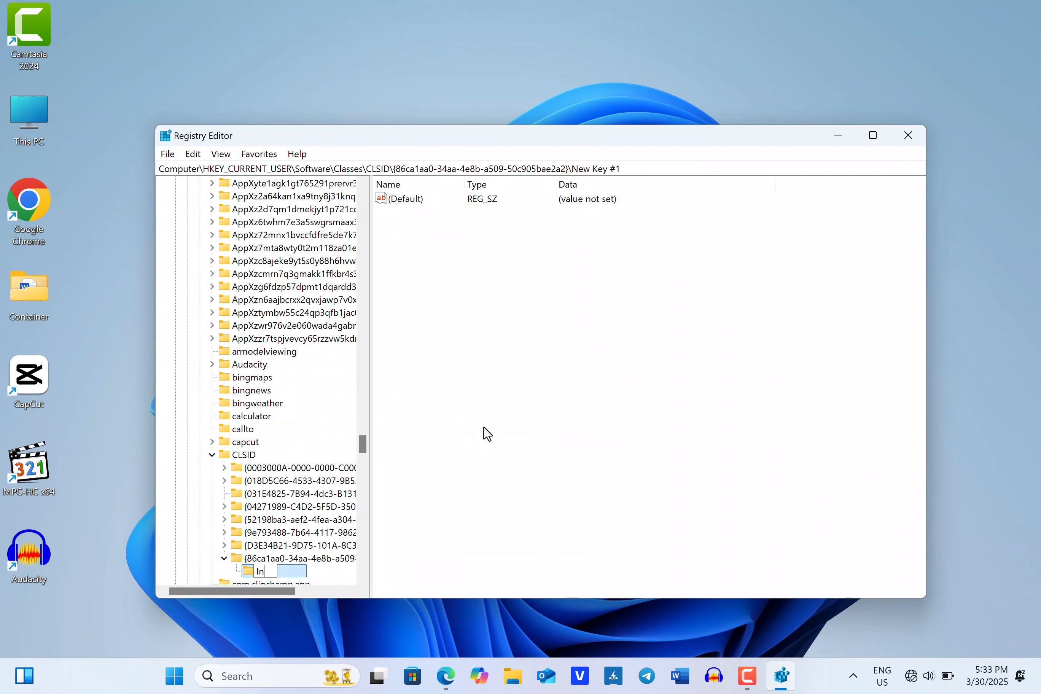
type("InprocServer32")
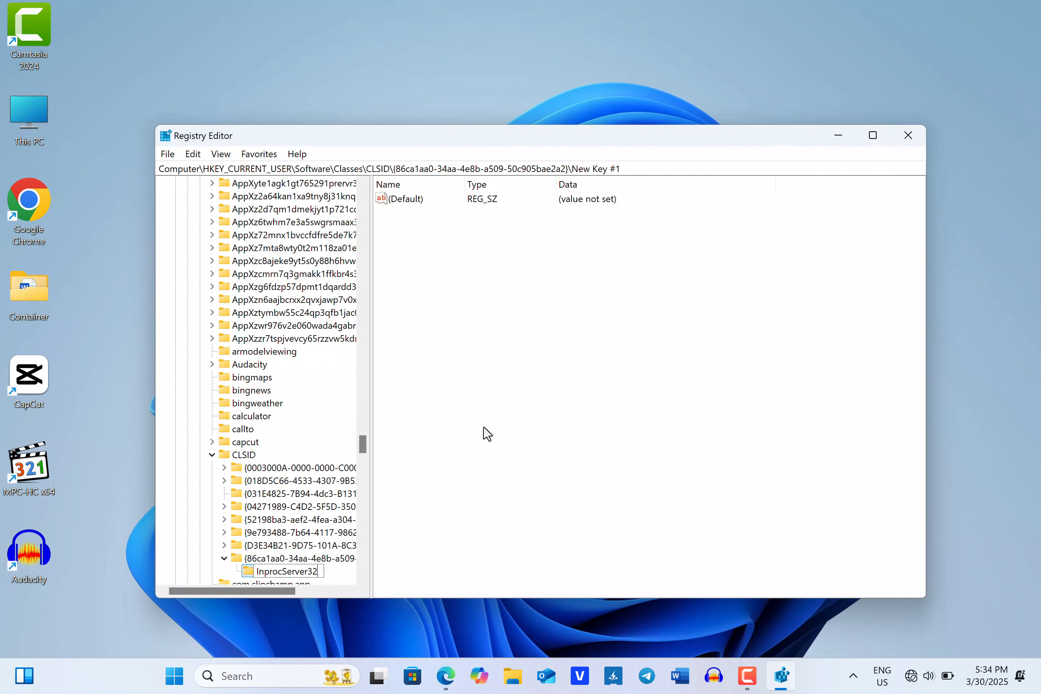
left_click(287, 571)
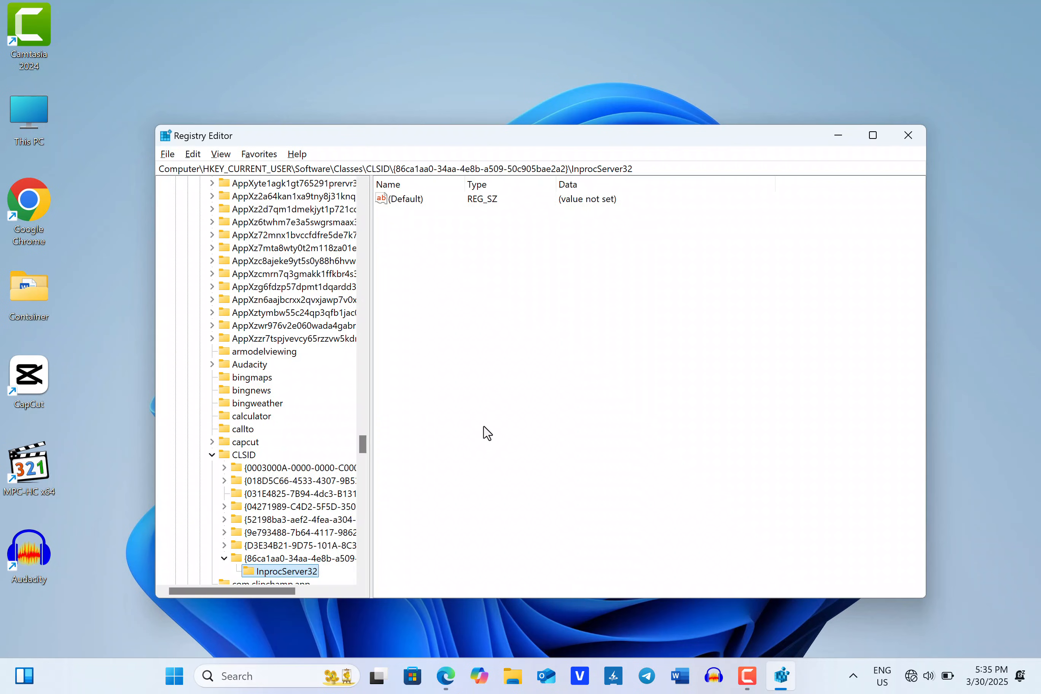
- Save InprocServer32's (Default) value with empty value data
left_click(404, 198)
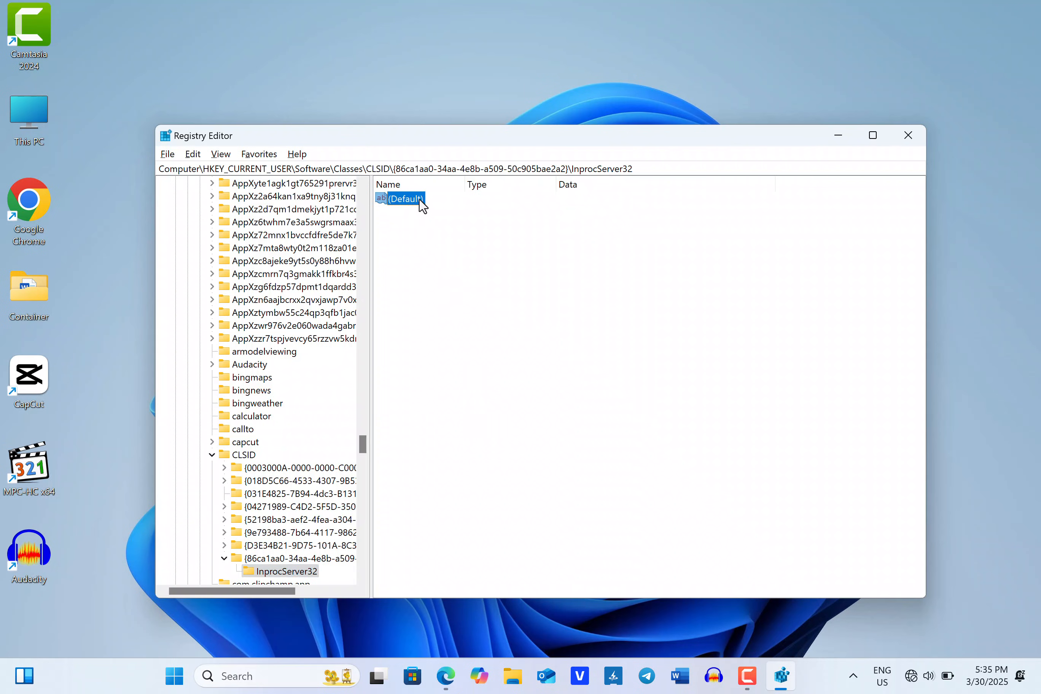
double_click(406, 198)
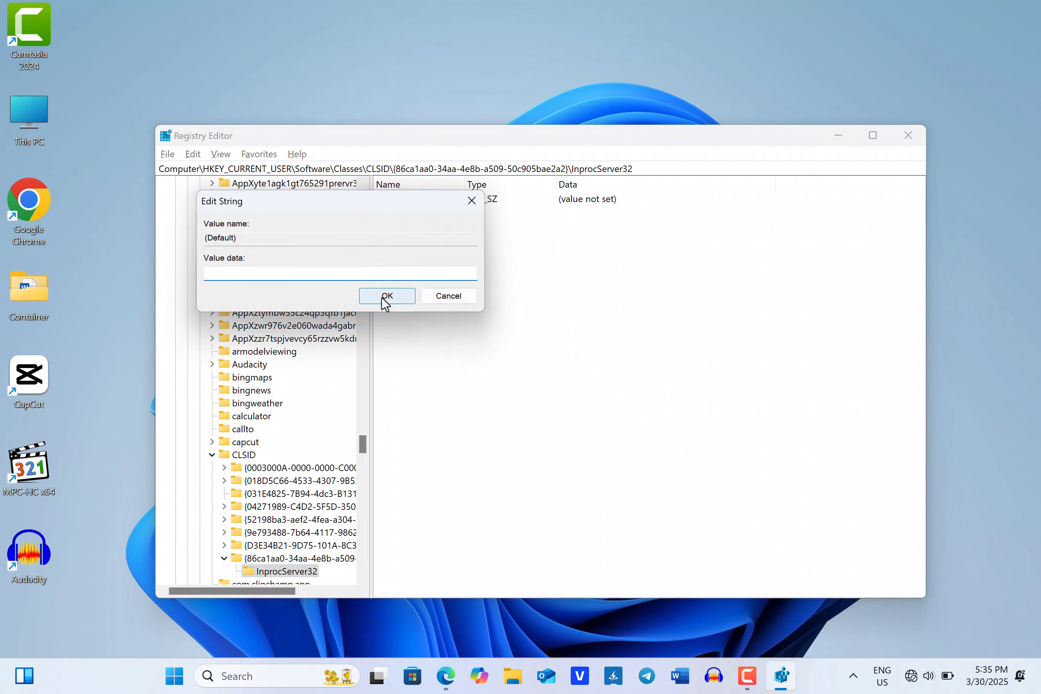
left_click(386, 295)
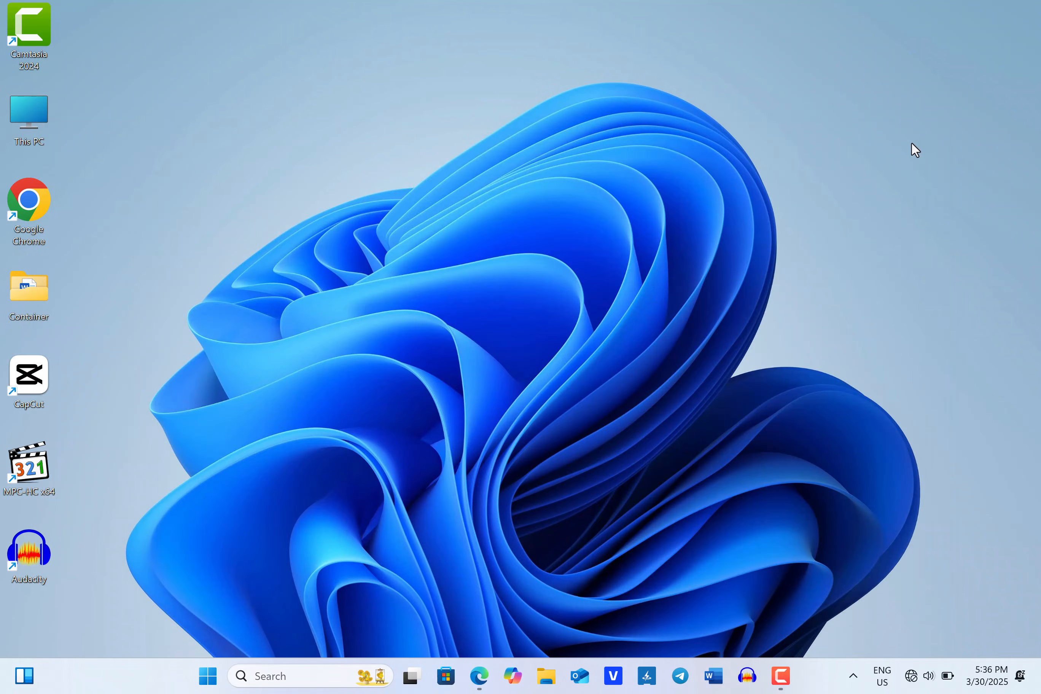
- Launch Task Manager from the taskbar's right-click menu
right_click(206, 676)
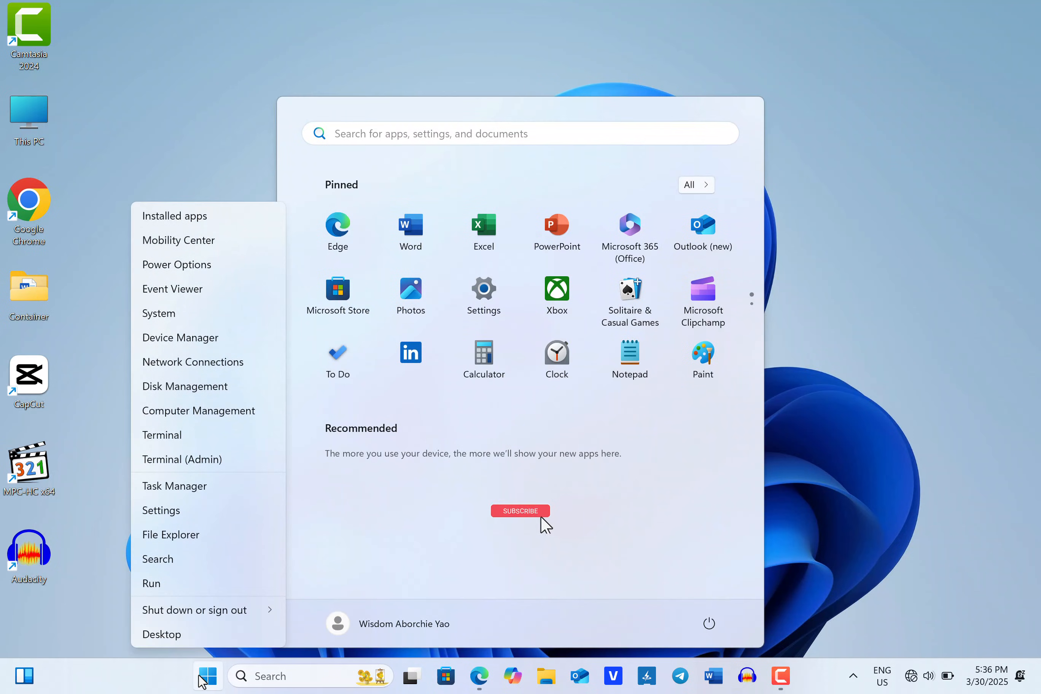
left_click(195, 608)
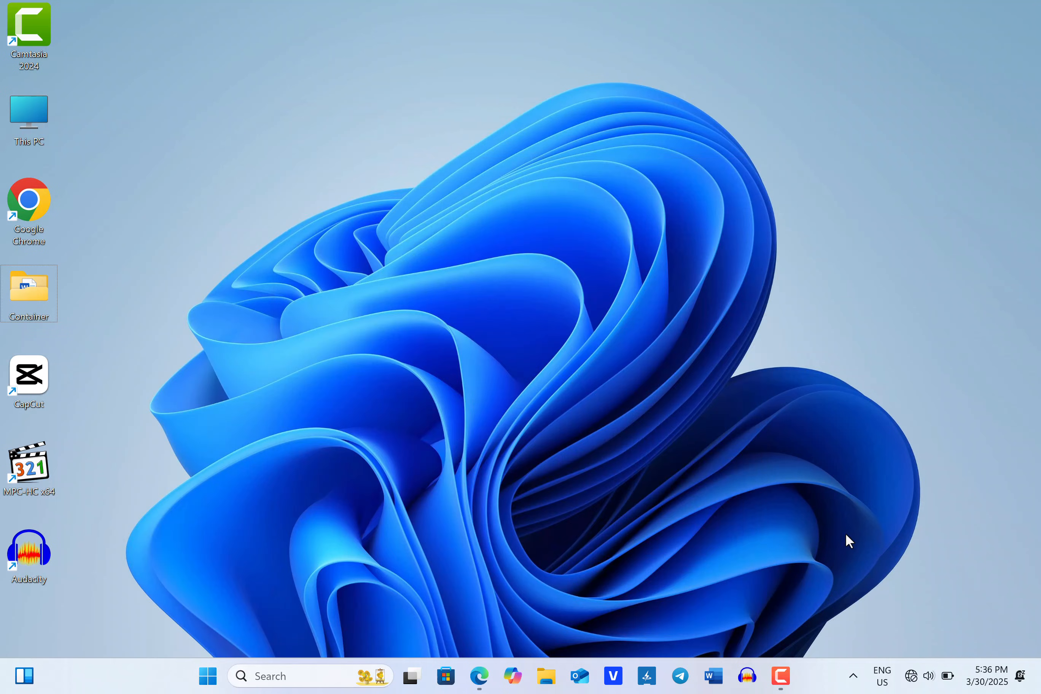
right_click(821, 688)
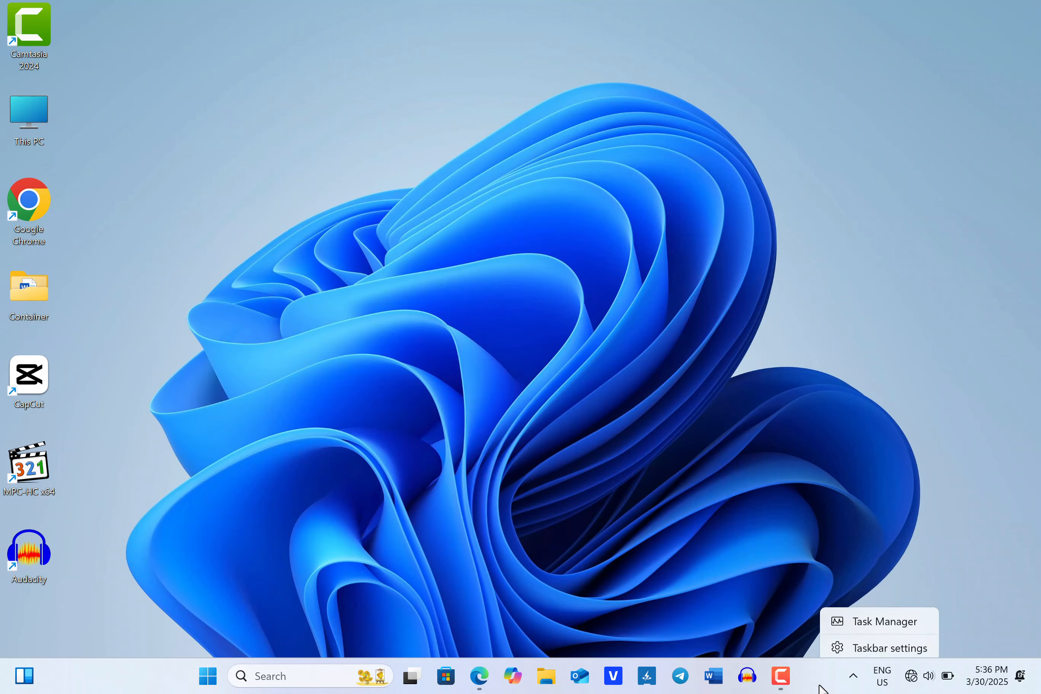
mouse_move(881, 616)
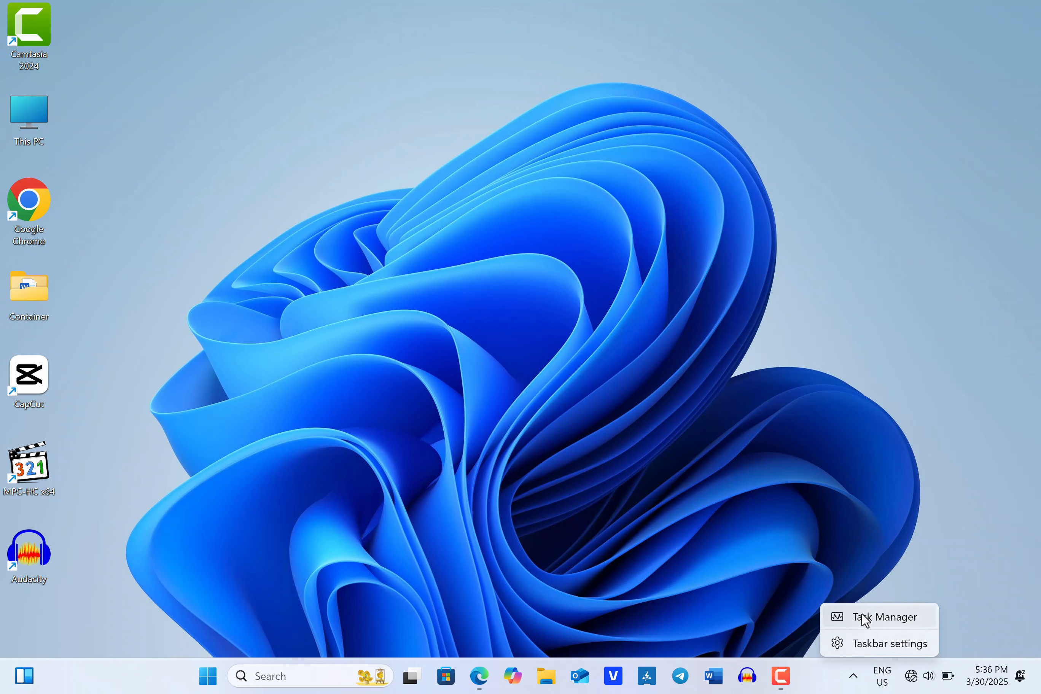
left_click(889, 616)
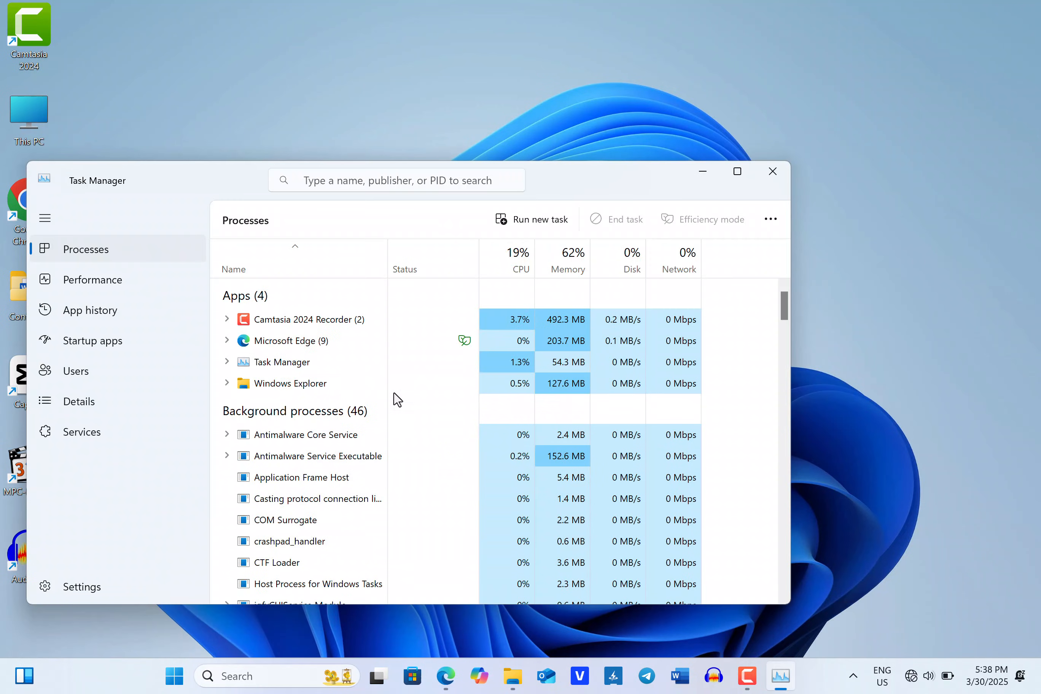
- Restart Windows Explorer from the Processes list and close Task Manager
left_click(290, 383)
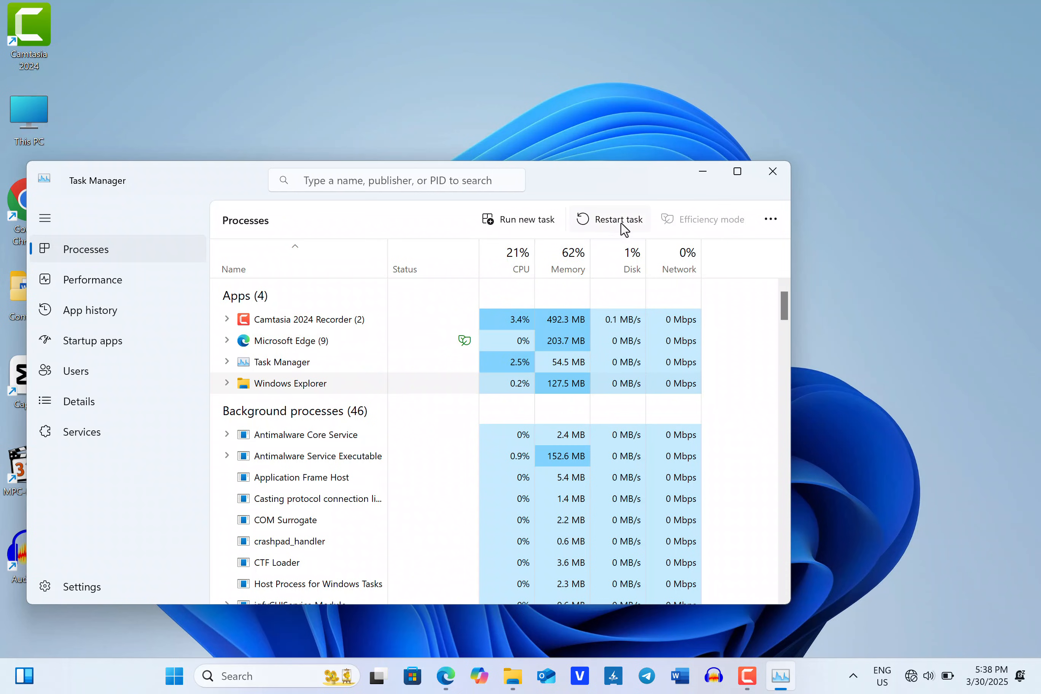
mouse_move(617, 219)
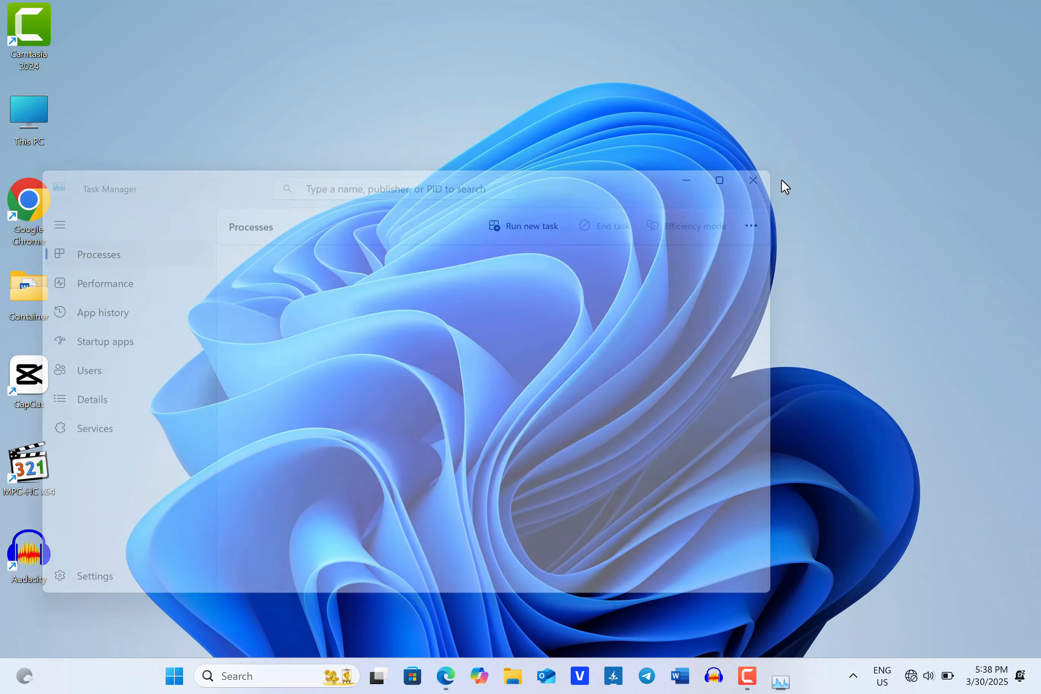
left_click(752, 181)
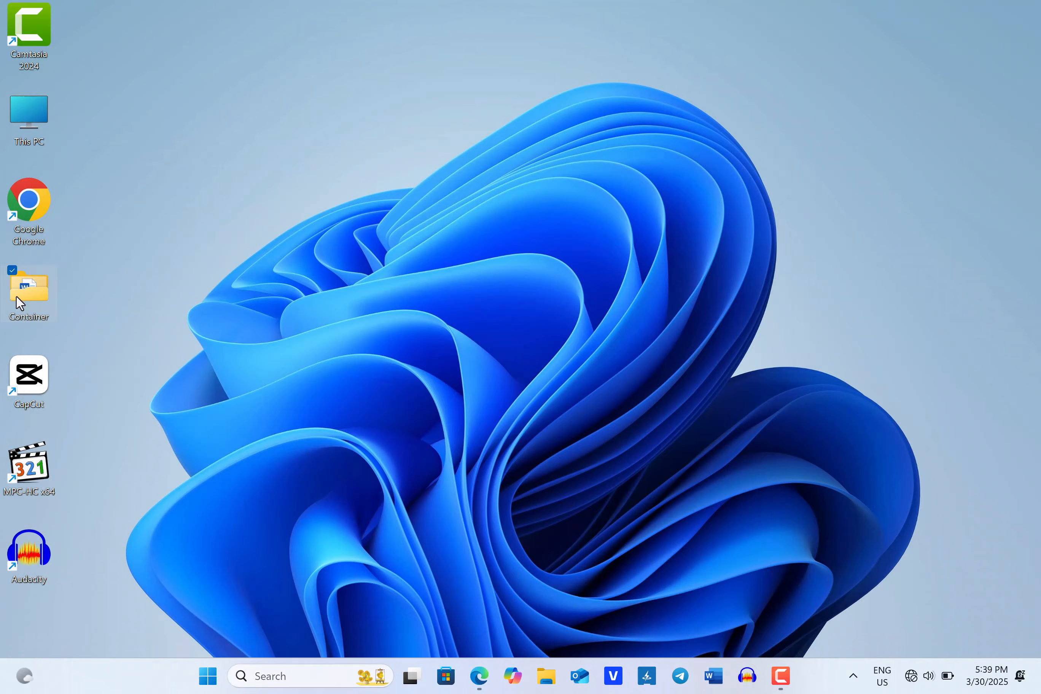
- Search for PowerShell, run it as administrator and switch to its window
right_click(29, 289)
type("command prompt")
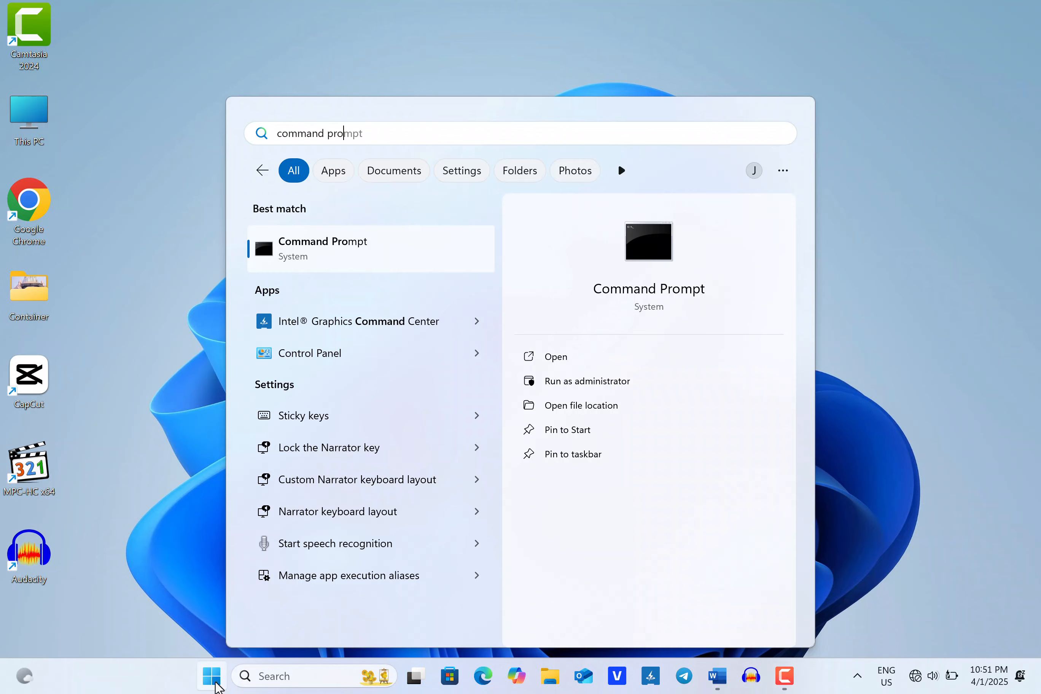
type("powershell")
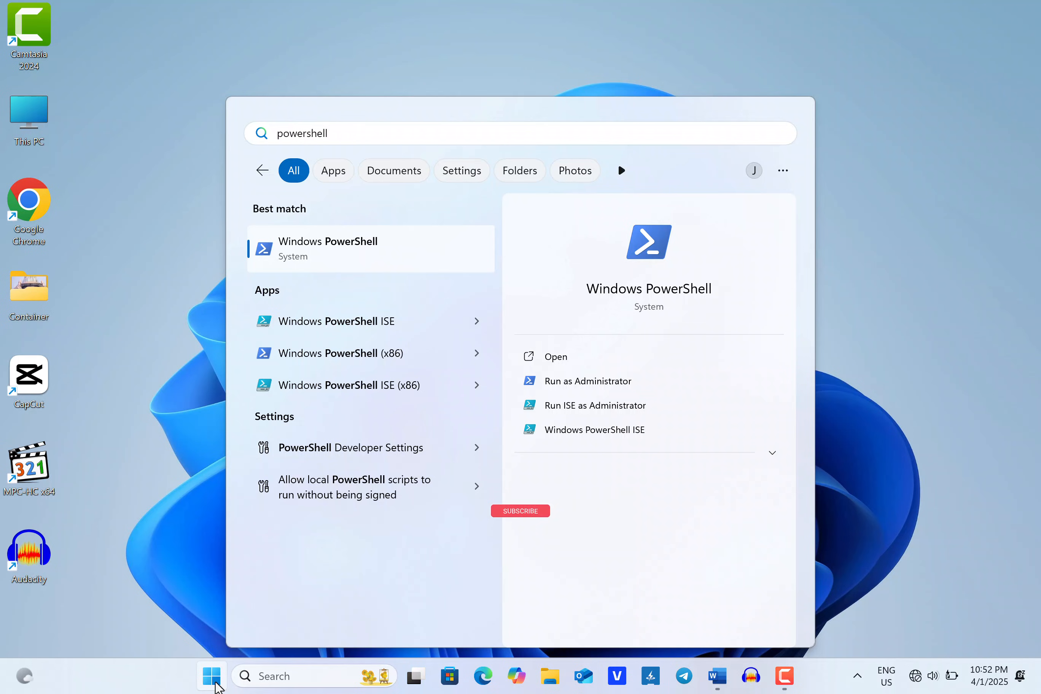
mouse_move(523, 520)
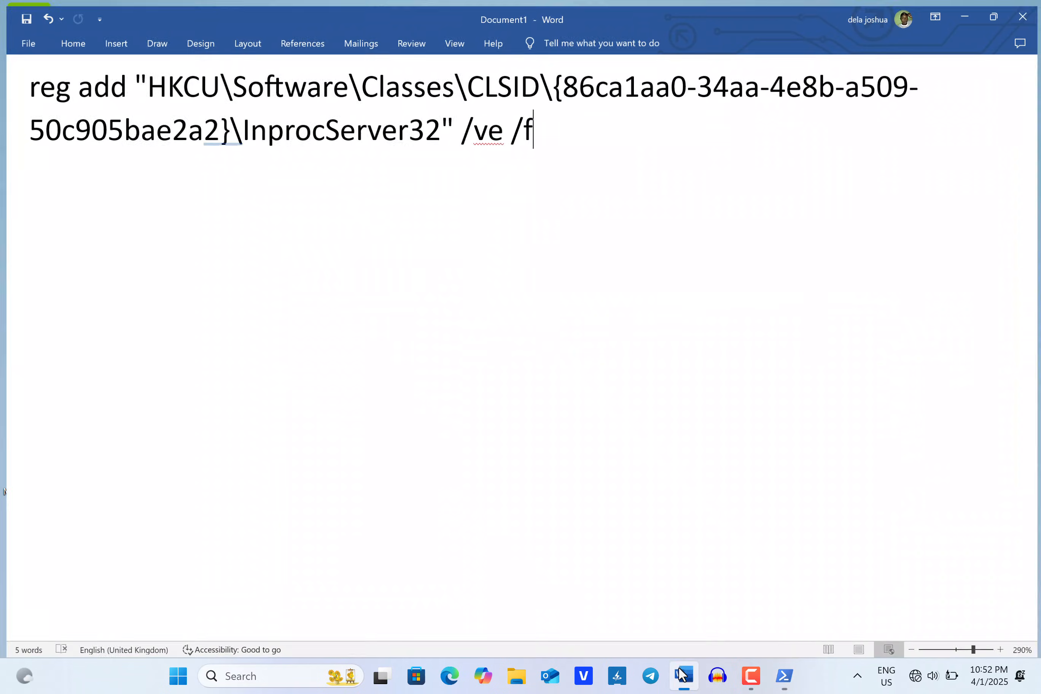
left_click(782, 675)
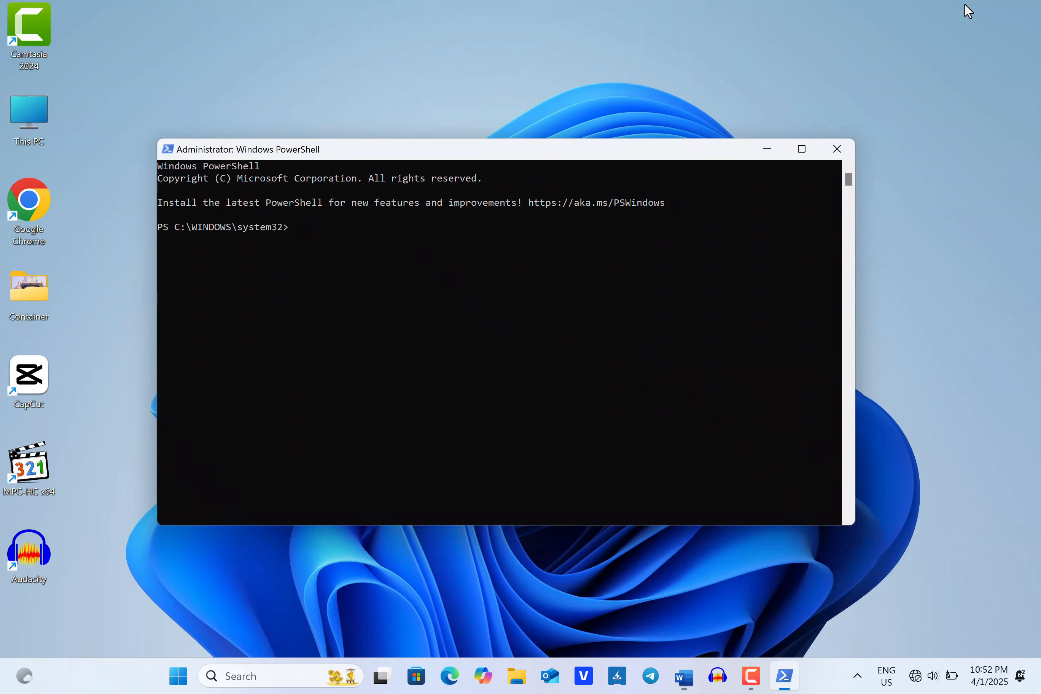
- Run reg add for HKCU\Software\Classes\CLSID\{86ca1aa0-34aa-4e8b-a509-50c905bae2a2}\InprocServer32 with /ve /f
type("reg add \"HKCU\\Software\\Classes\\CLSID\\{86ca1aa0-34aa-4e8b-a509-50c905bae2a2}\\InprocServer32\" /ve /f")
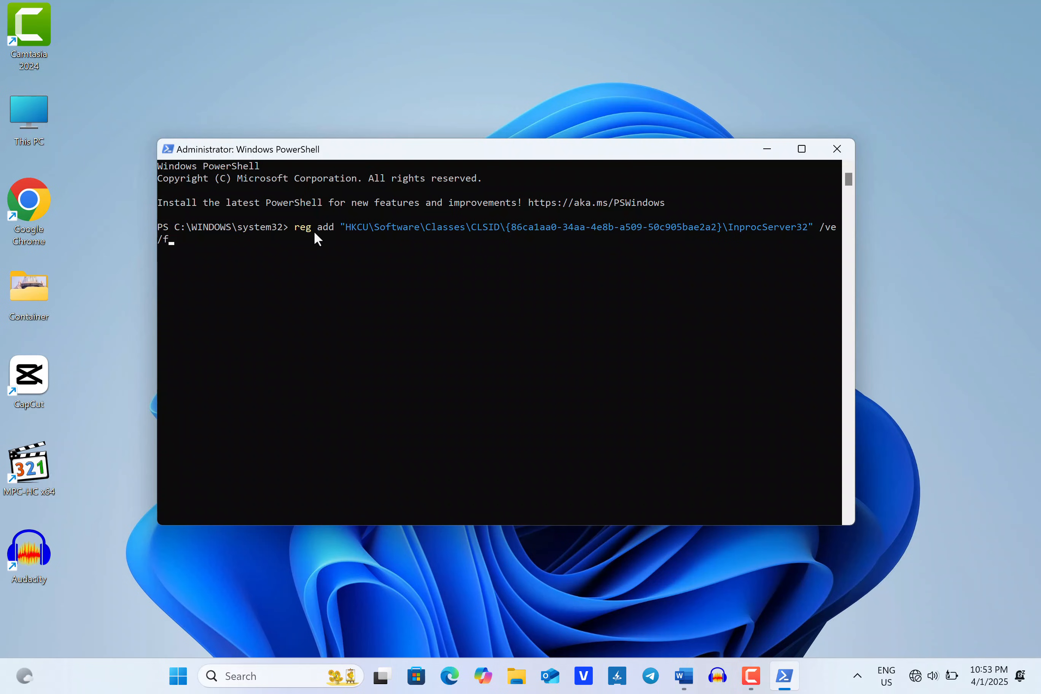
key("Enter")
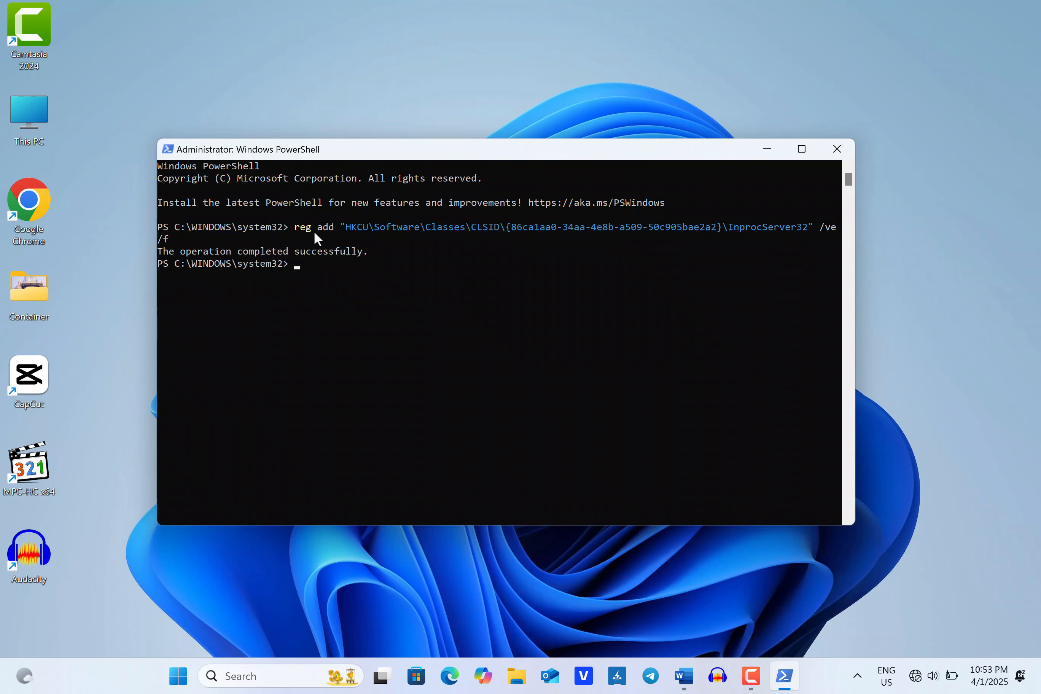
- Restart explorer.exe via taskkill and start, then confirm Container shows the classic menu
type("taskkill /f /im explorer.exe")
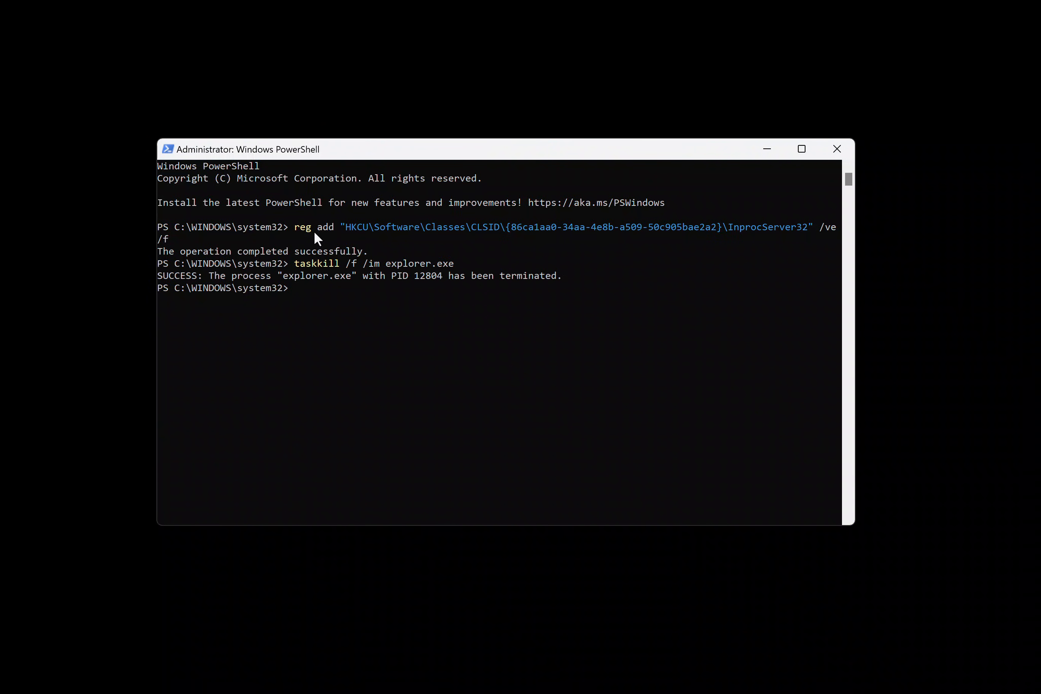
type("start explorer.exe")
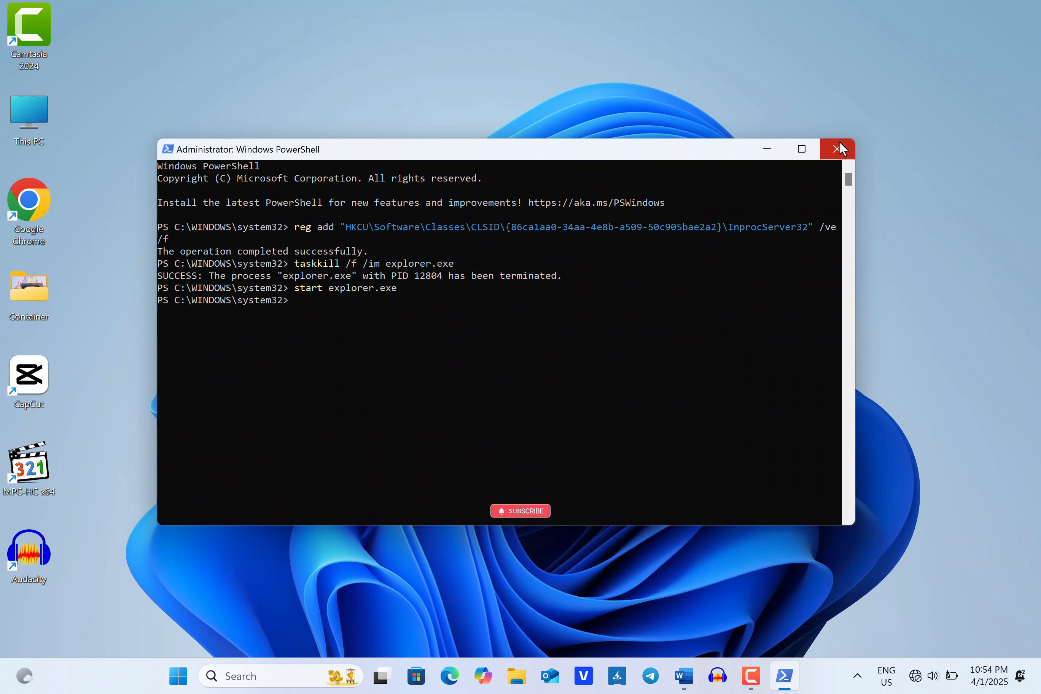
left_click(838, 148)
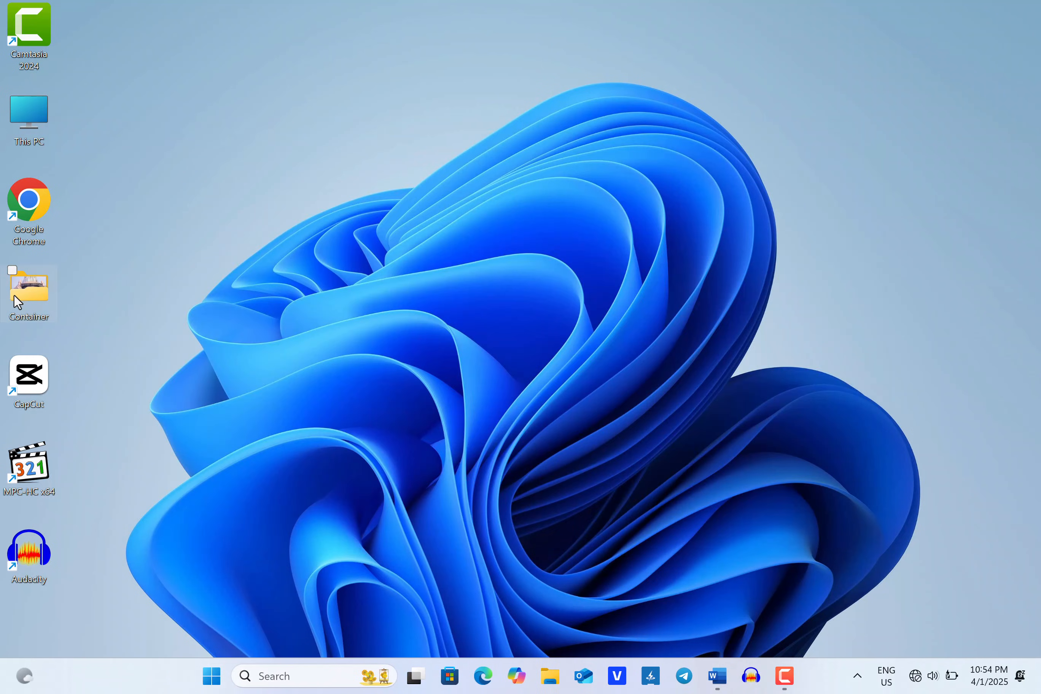
right_click(29, 289)
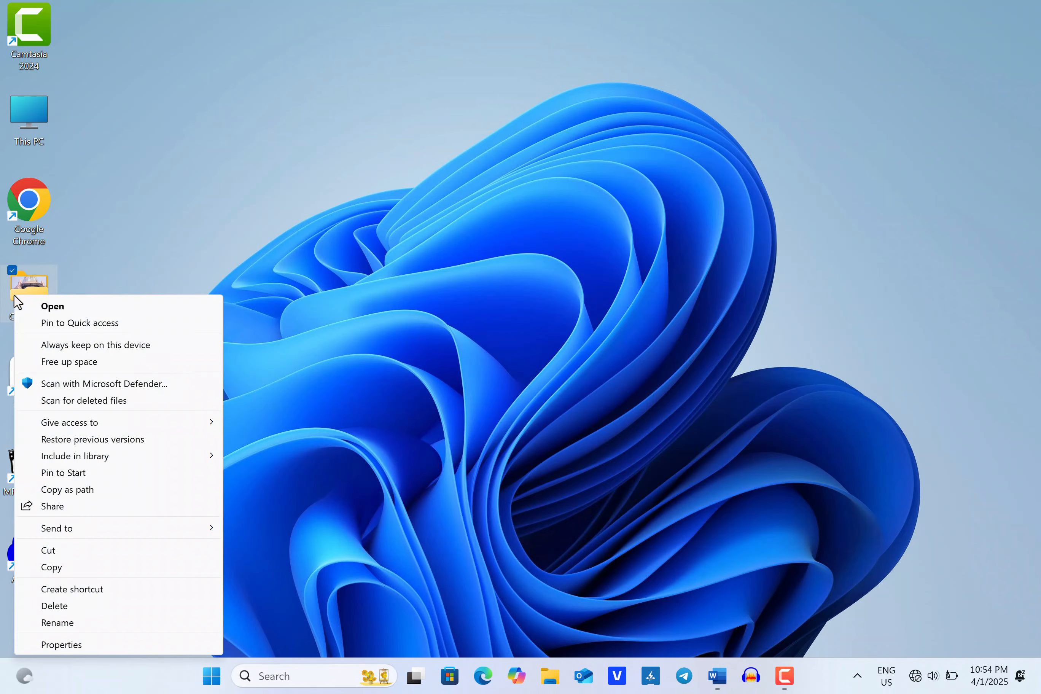